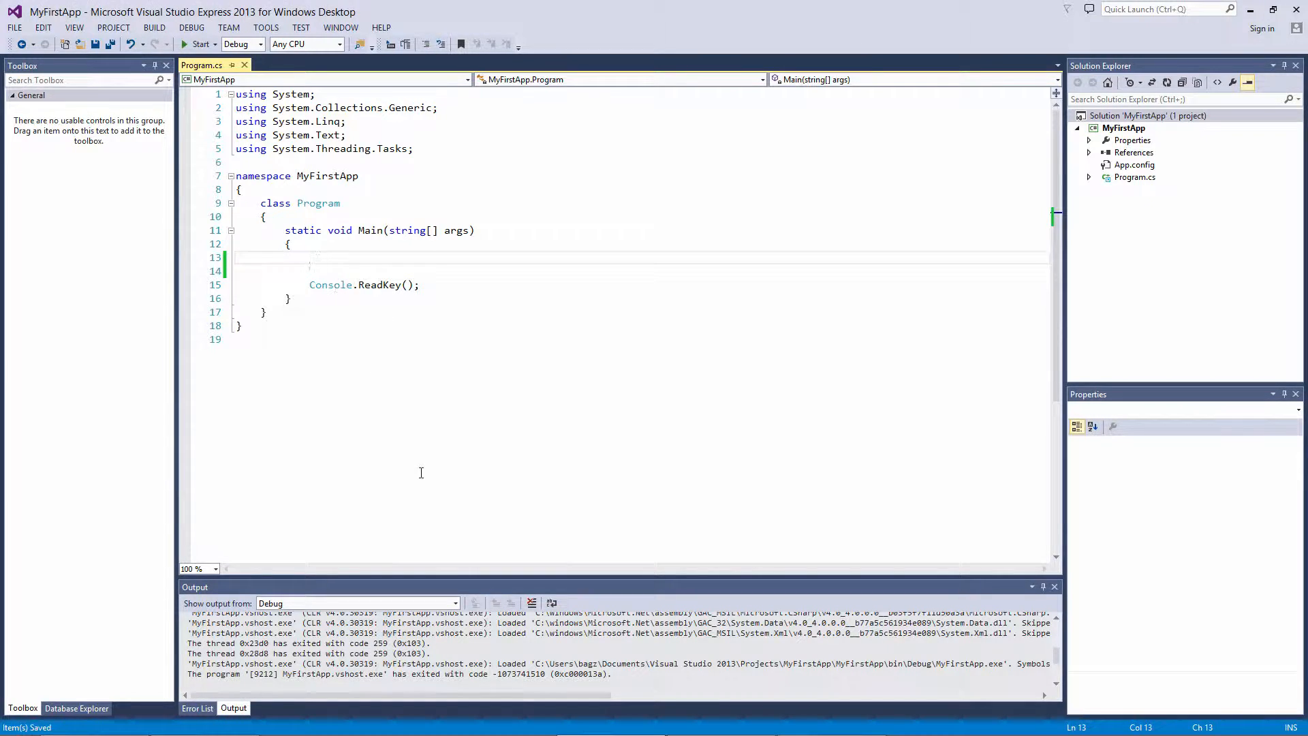
- Declare int a = 24; on the empty line in Main, after trying 2 + 3
type("2 + 3")
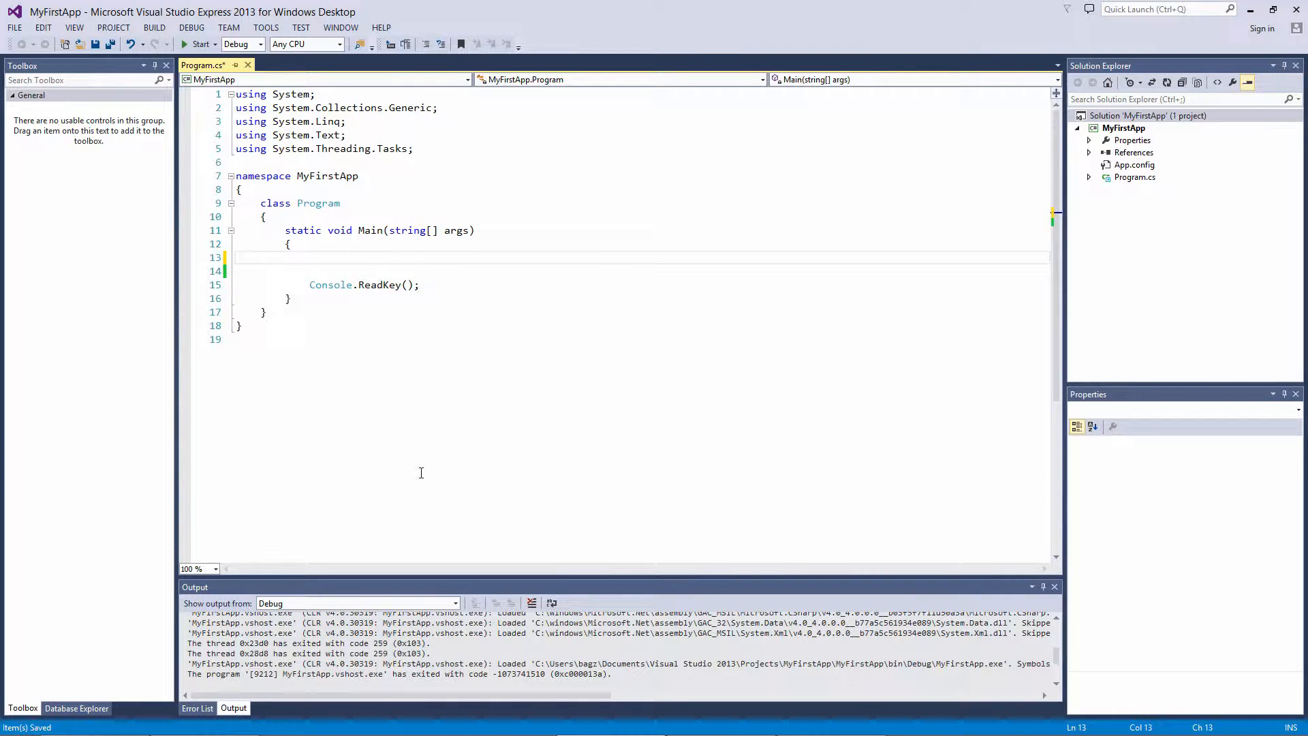
type("int a")
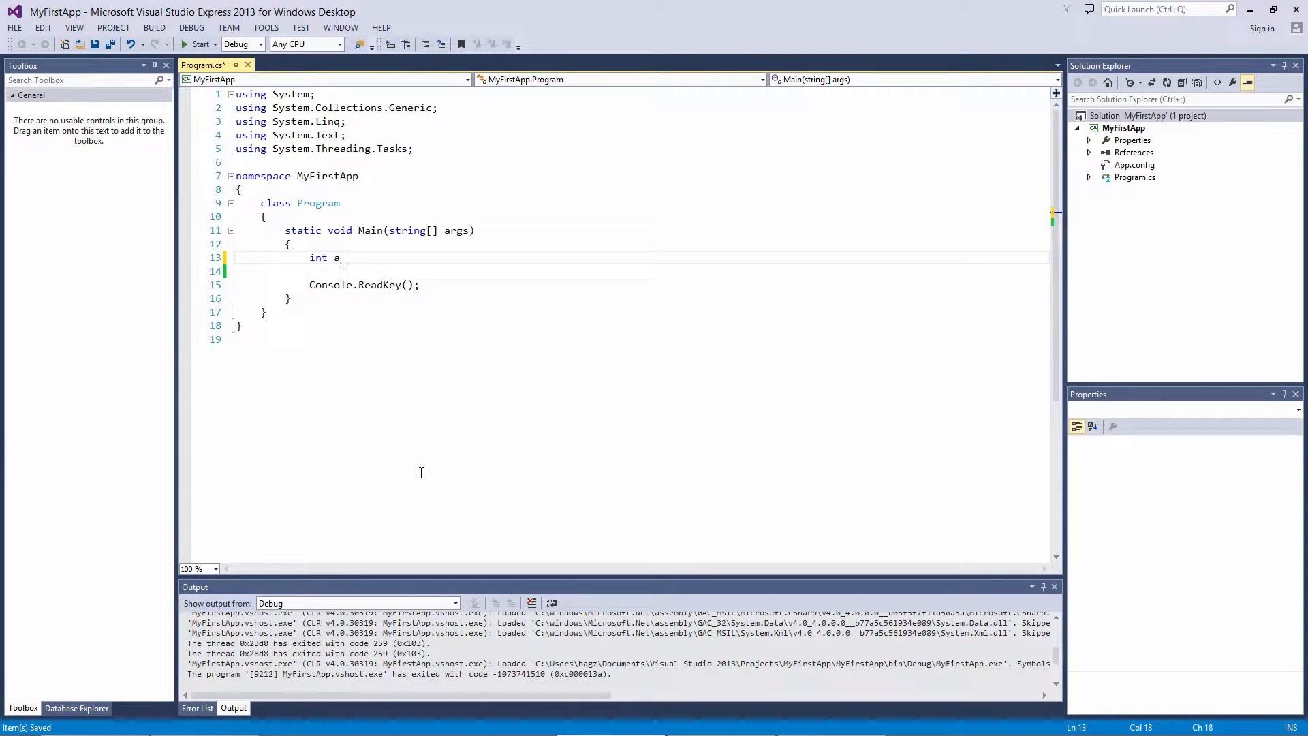
type("= 24")
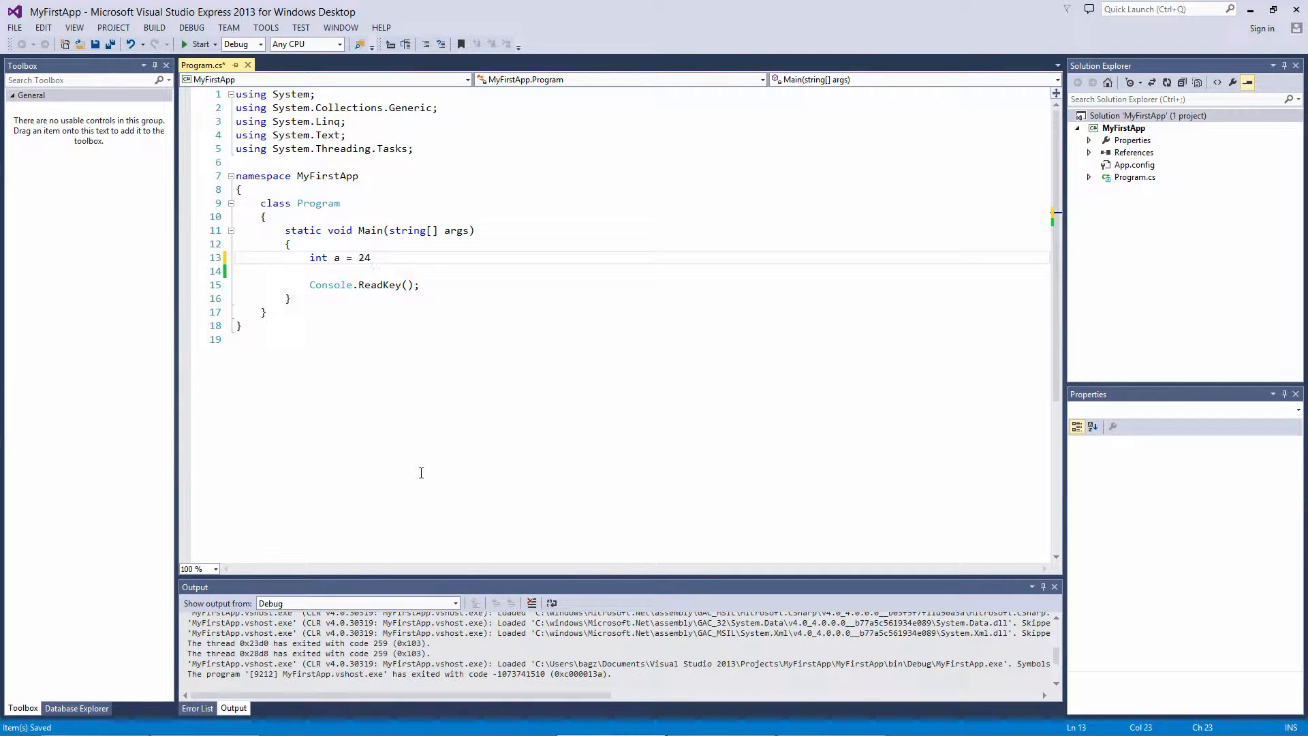
type(";")
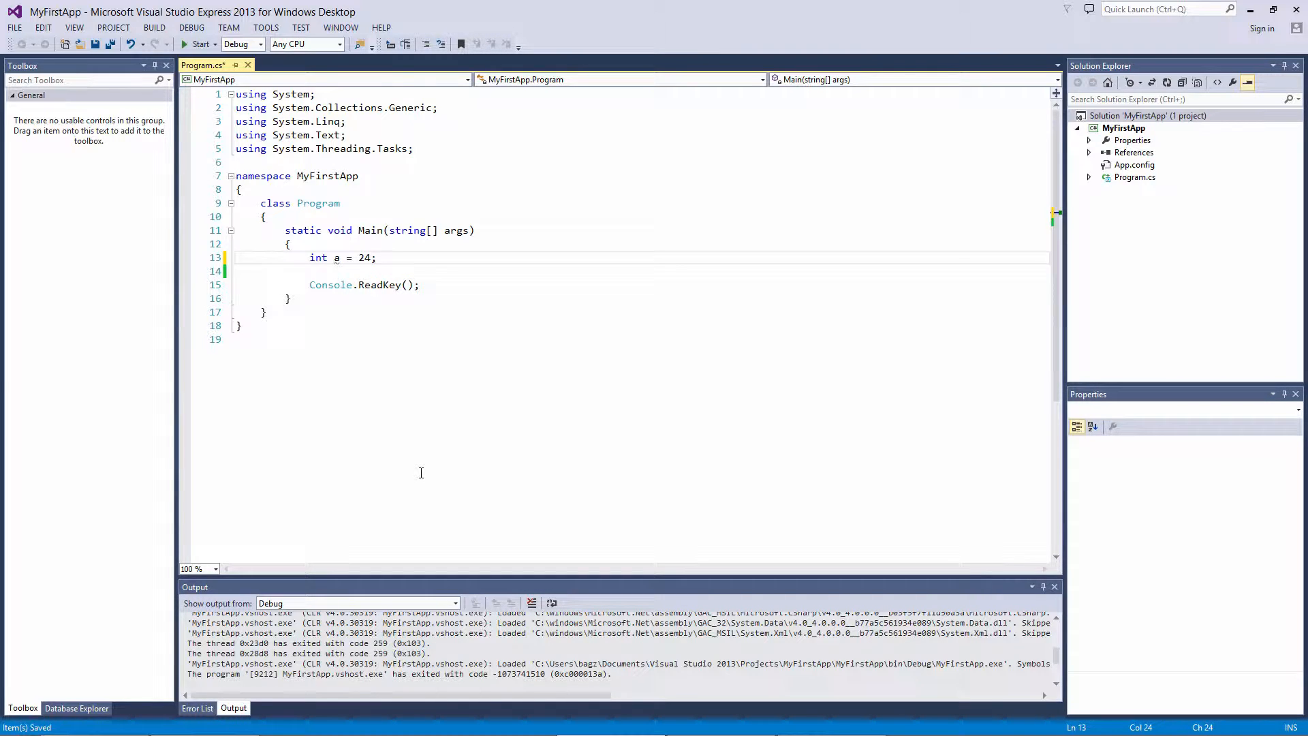
- Try the +, -, /, * and % operators on a new line, clearing them
key("enter")
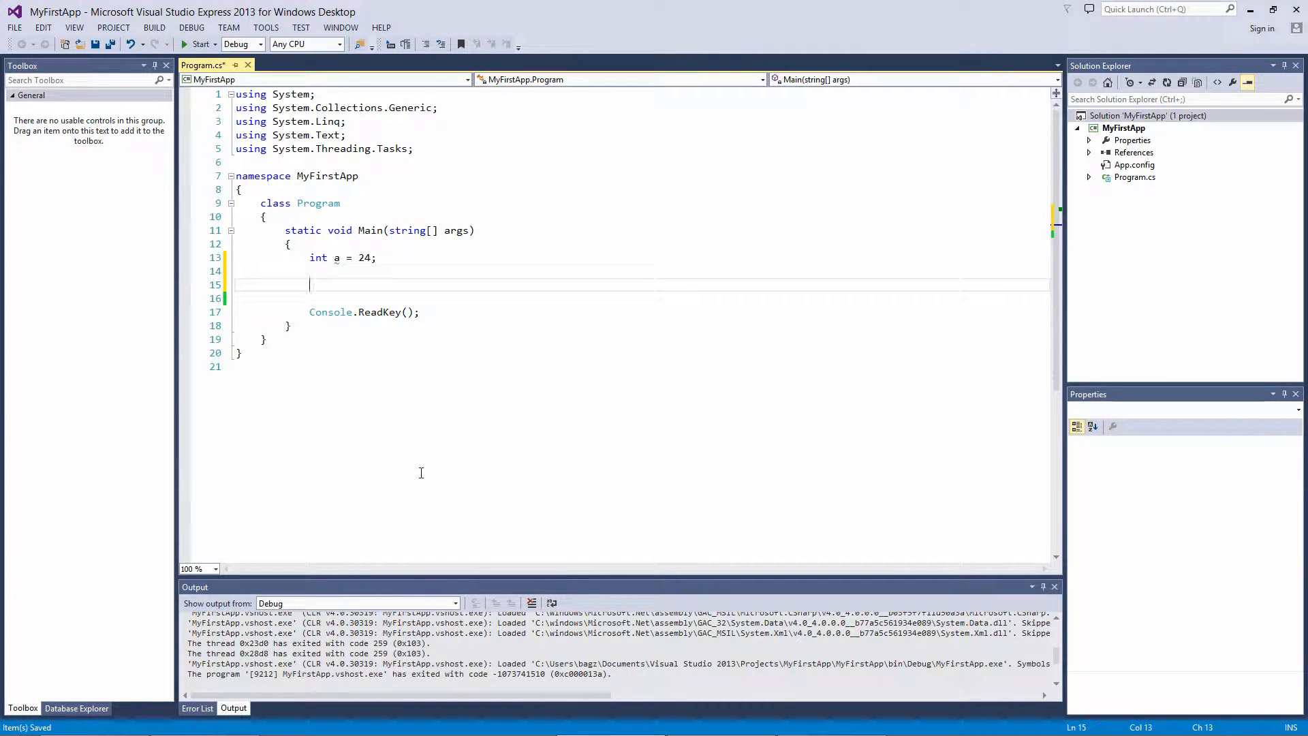
type("+")
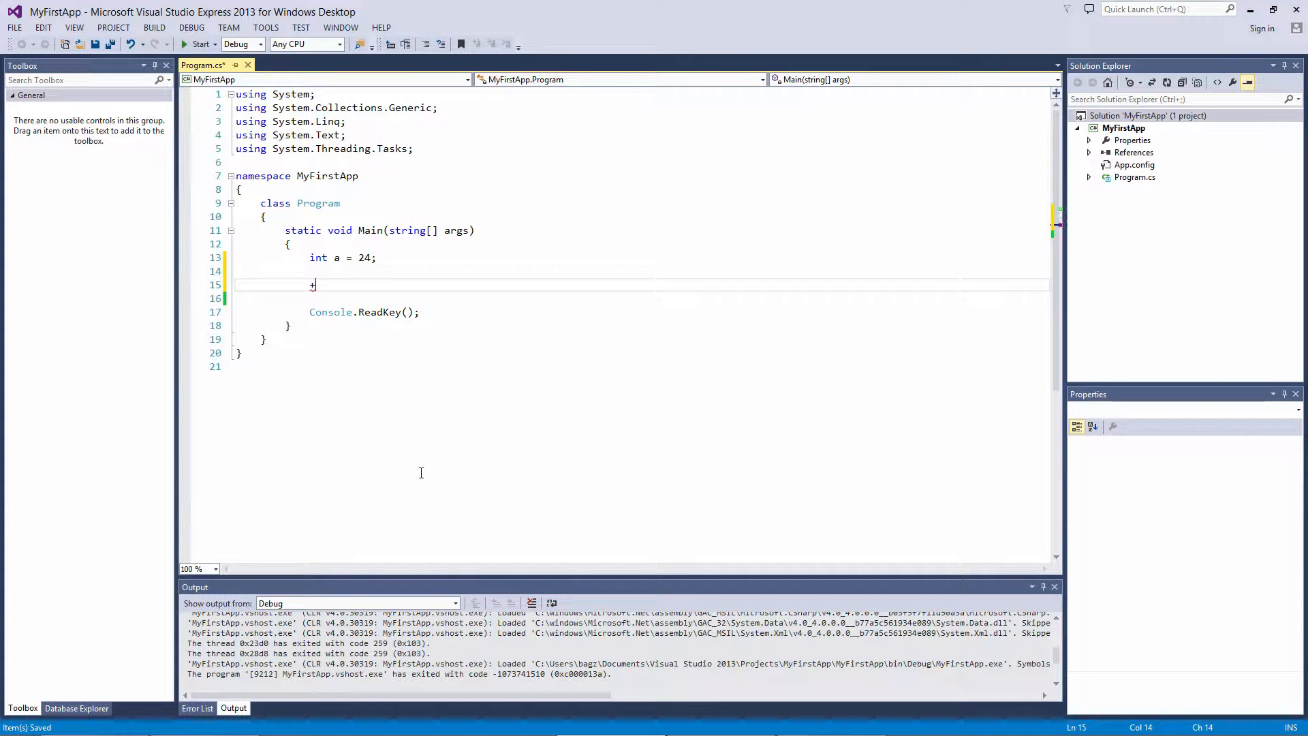
type("-")
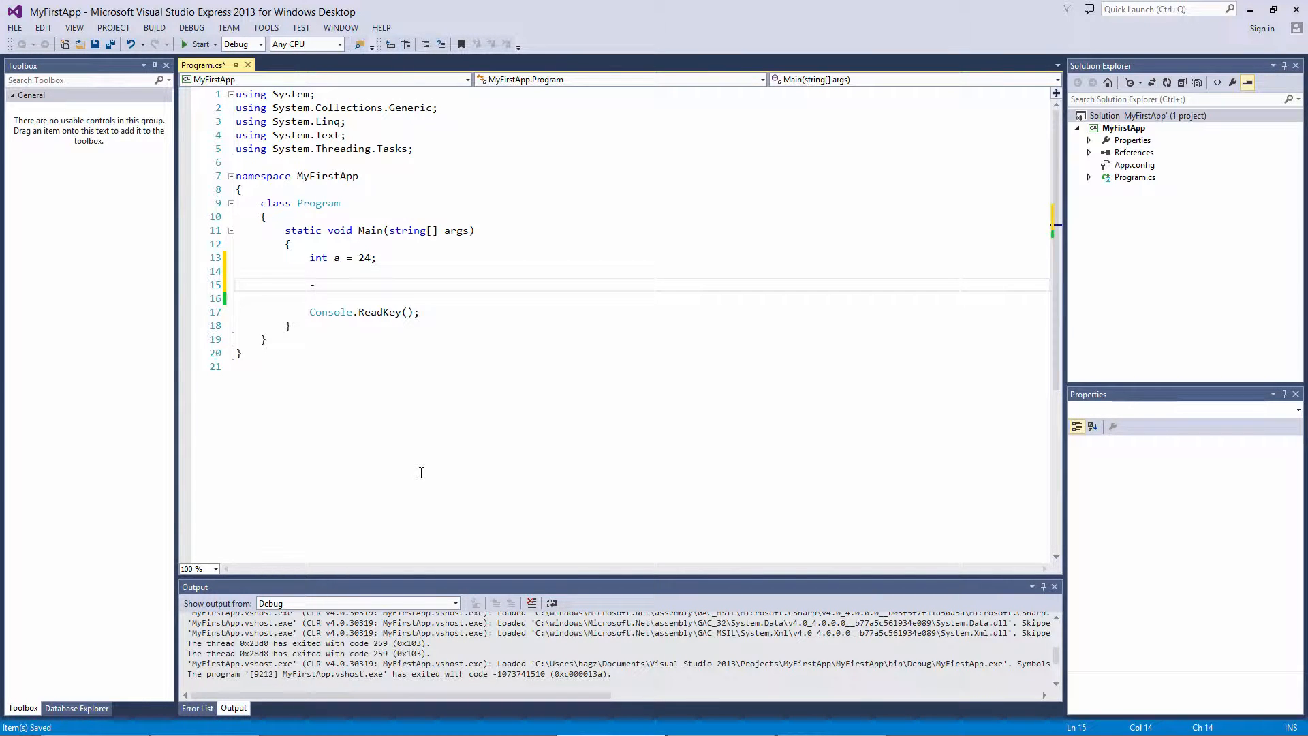
type("/")
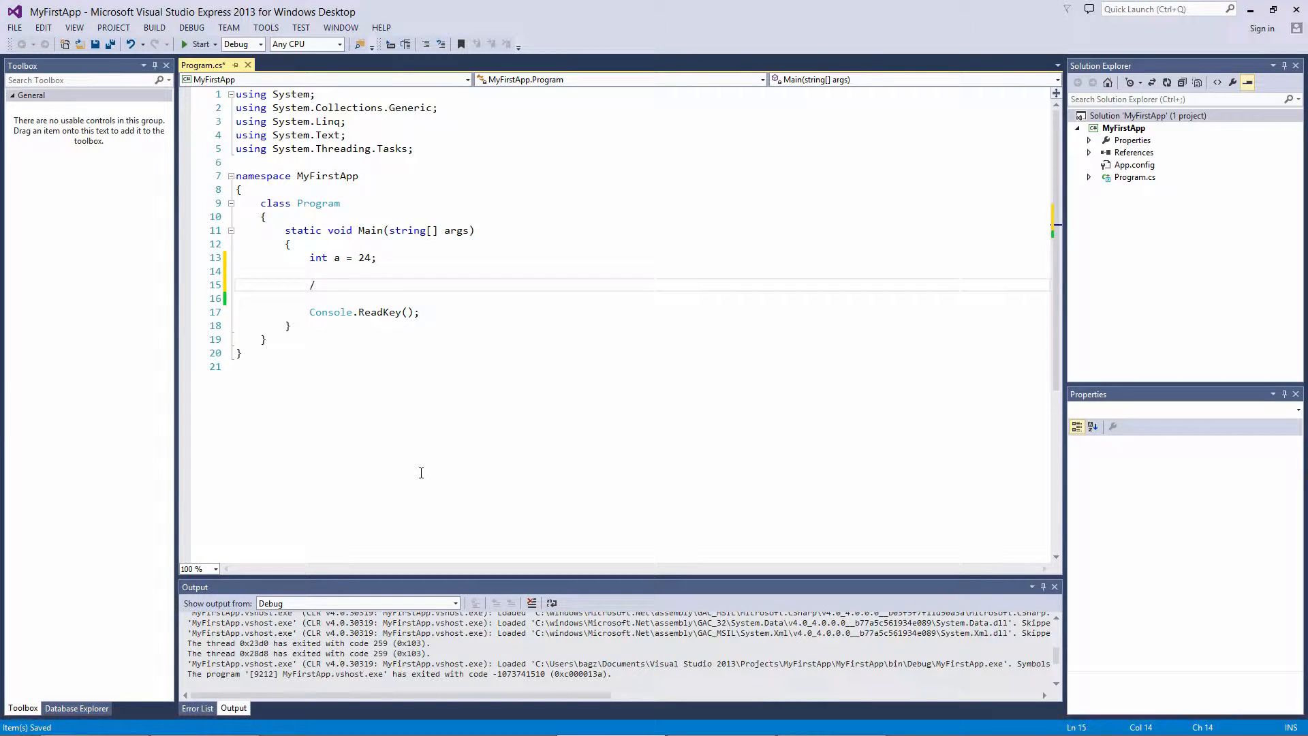
key("Backspace")
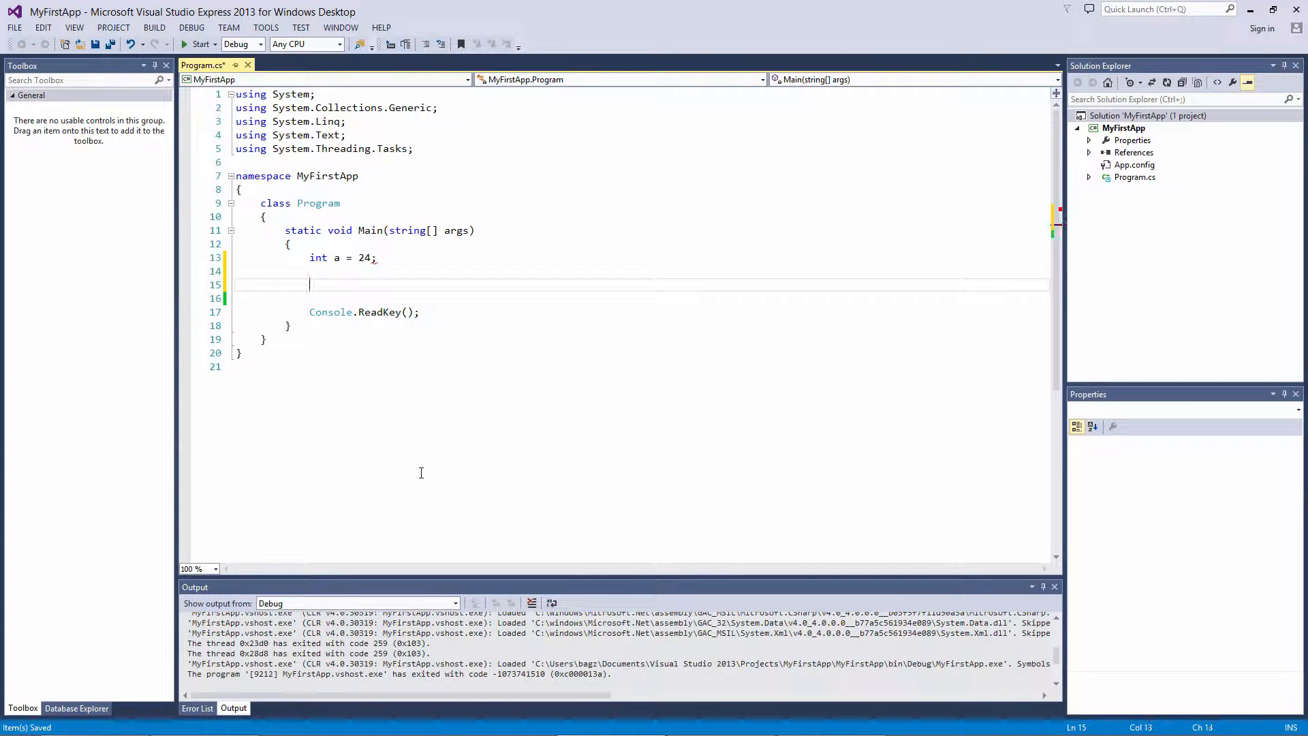
type("*")
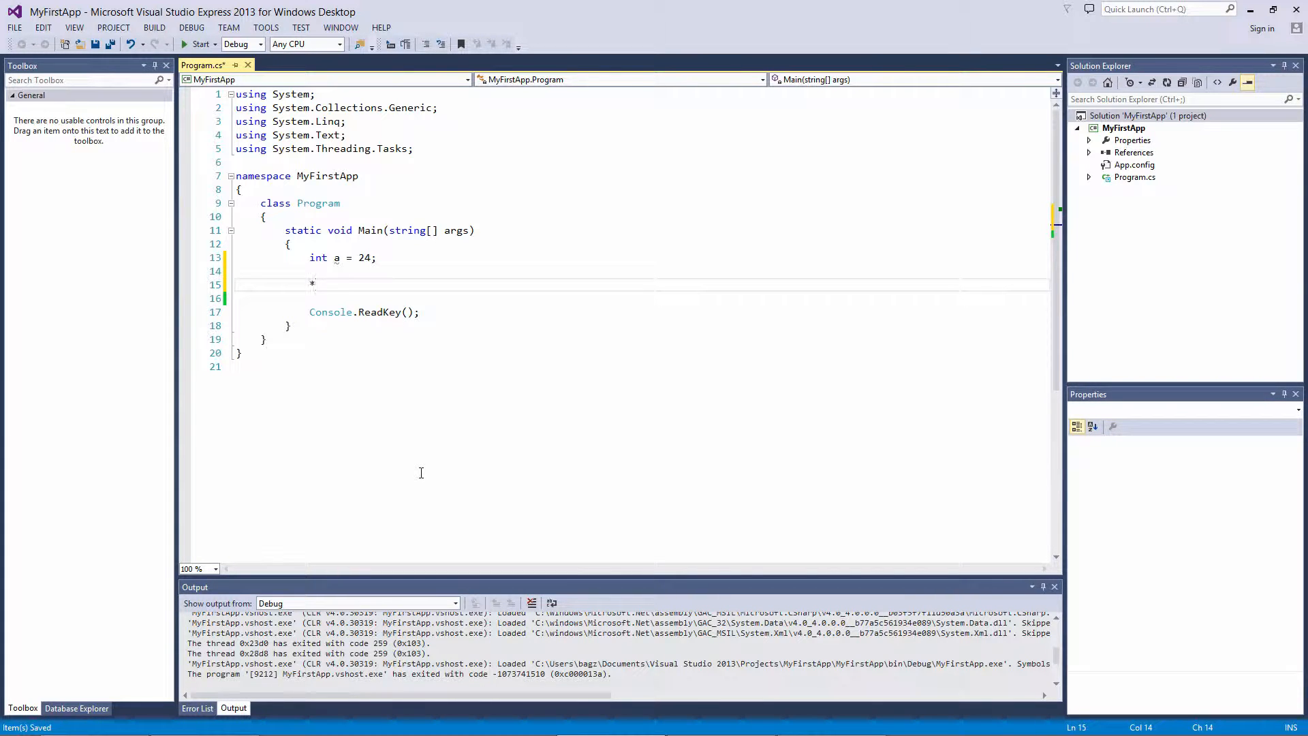
type("%")
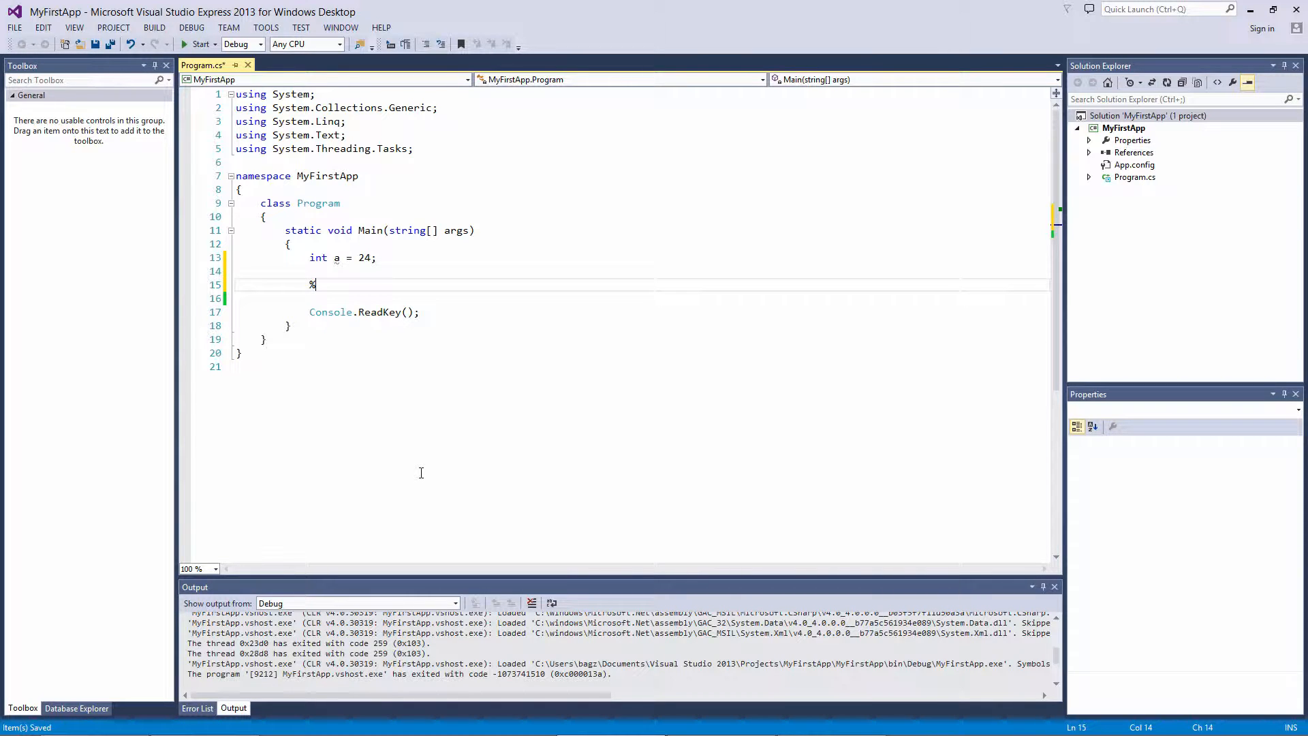
key("backspace")
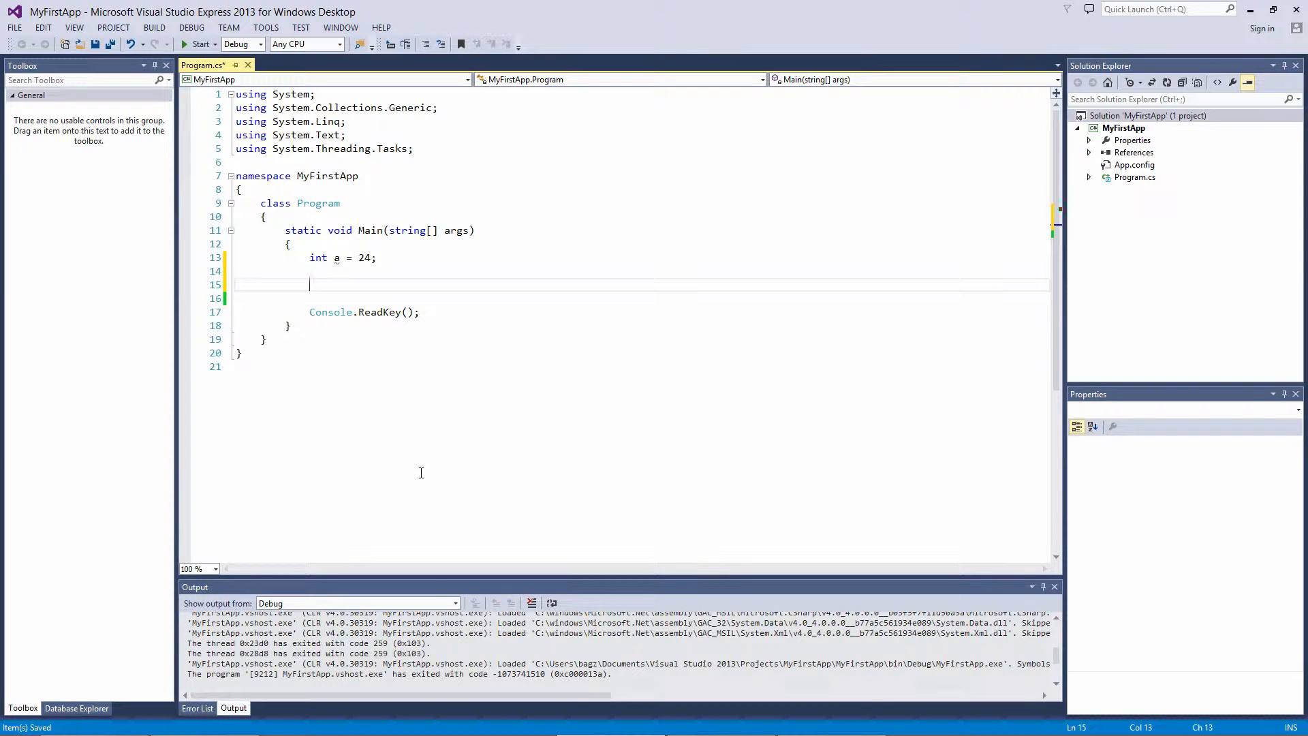
- Try a += 10; then the *= and %= variants, leaving the statement a;
type("a +=")
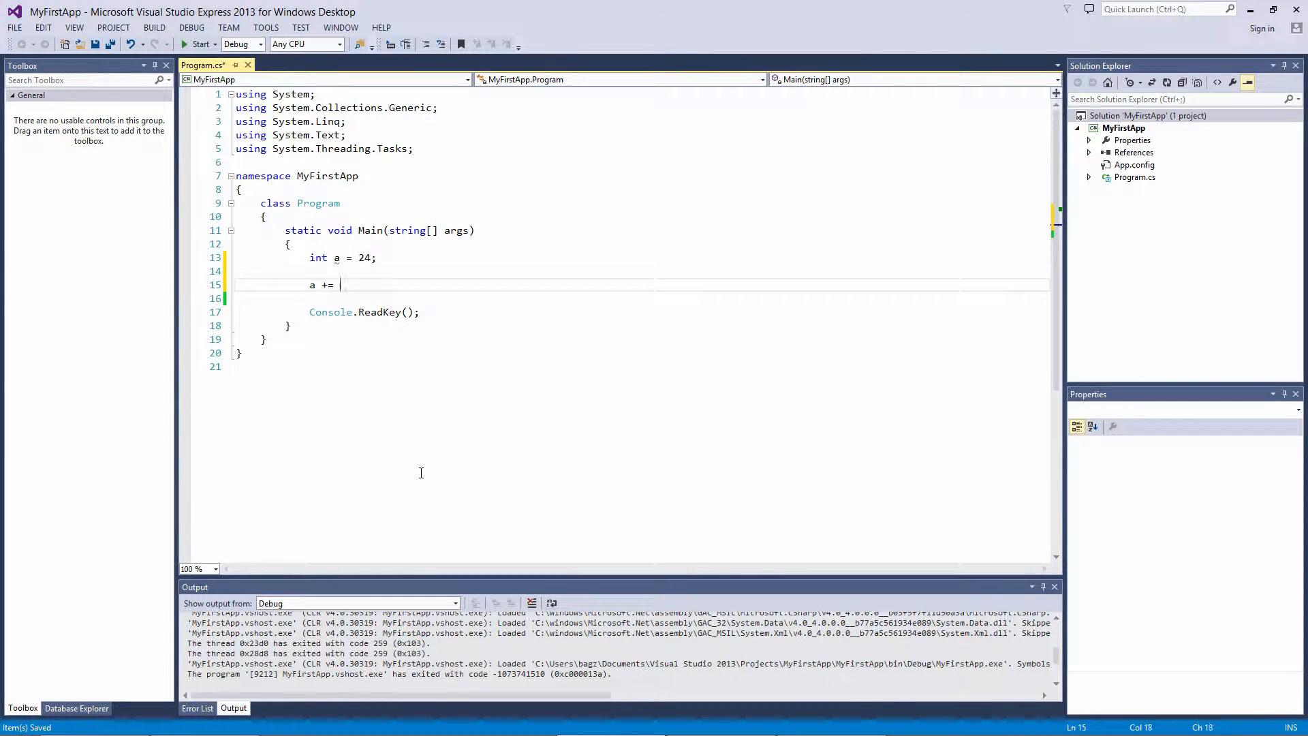
type("10;")
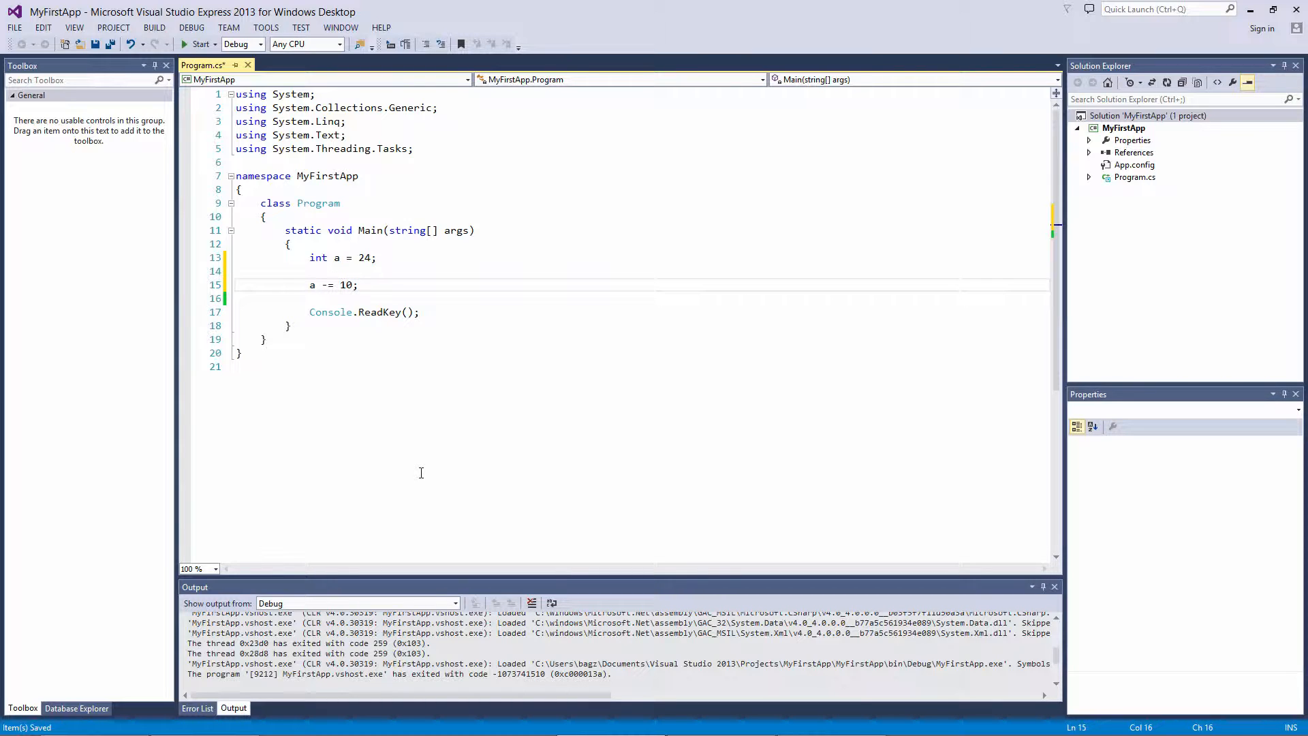
type("*")
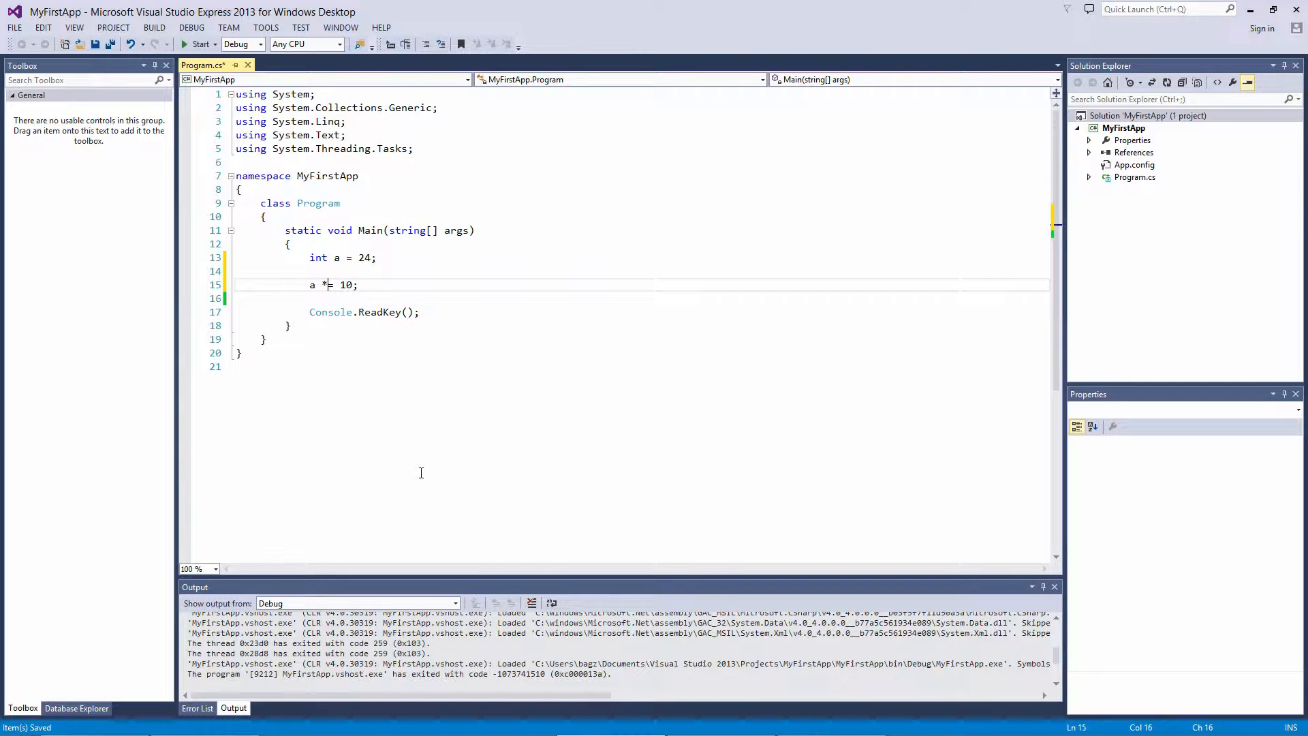
type("%")
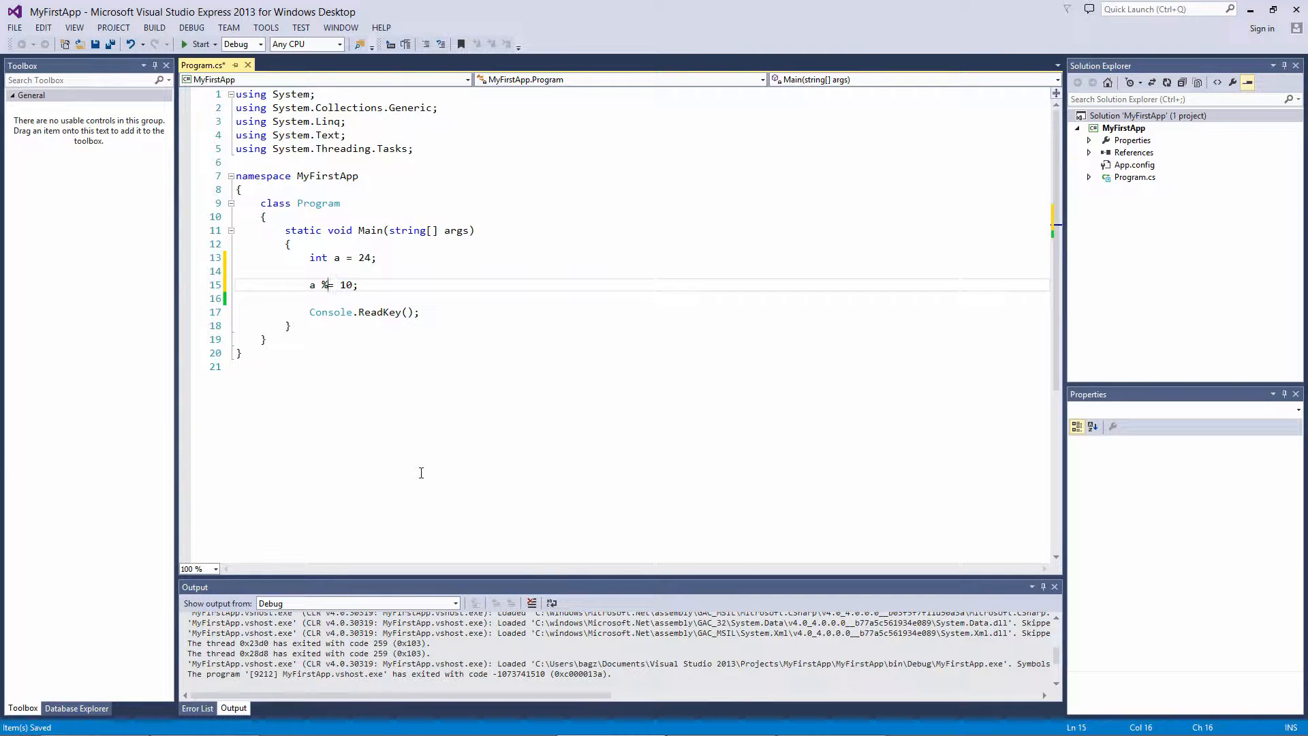
type("=")
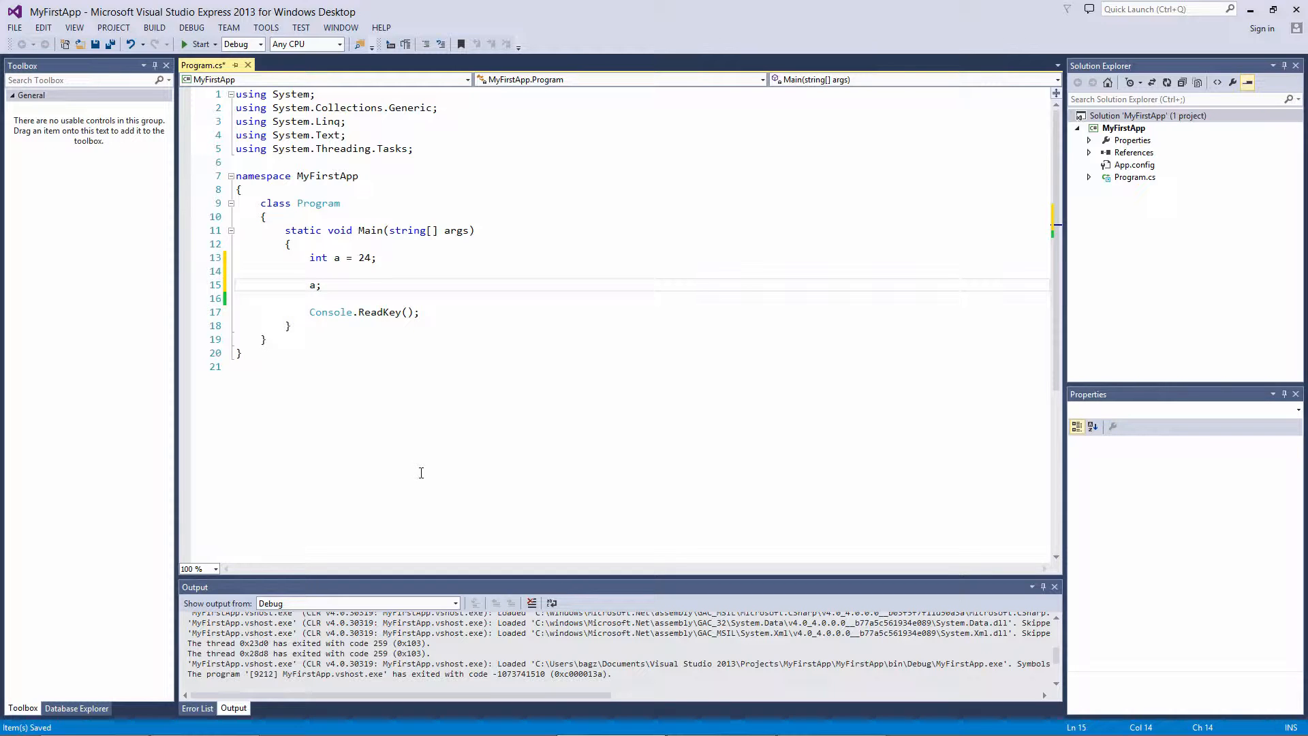
- Try the increment a++, then change the statement to a--
type("++")
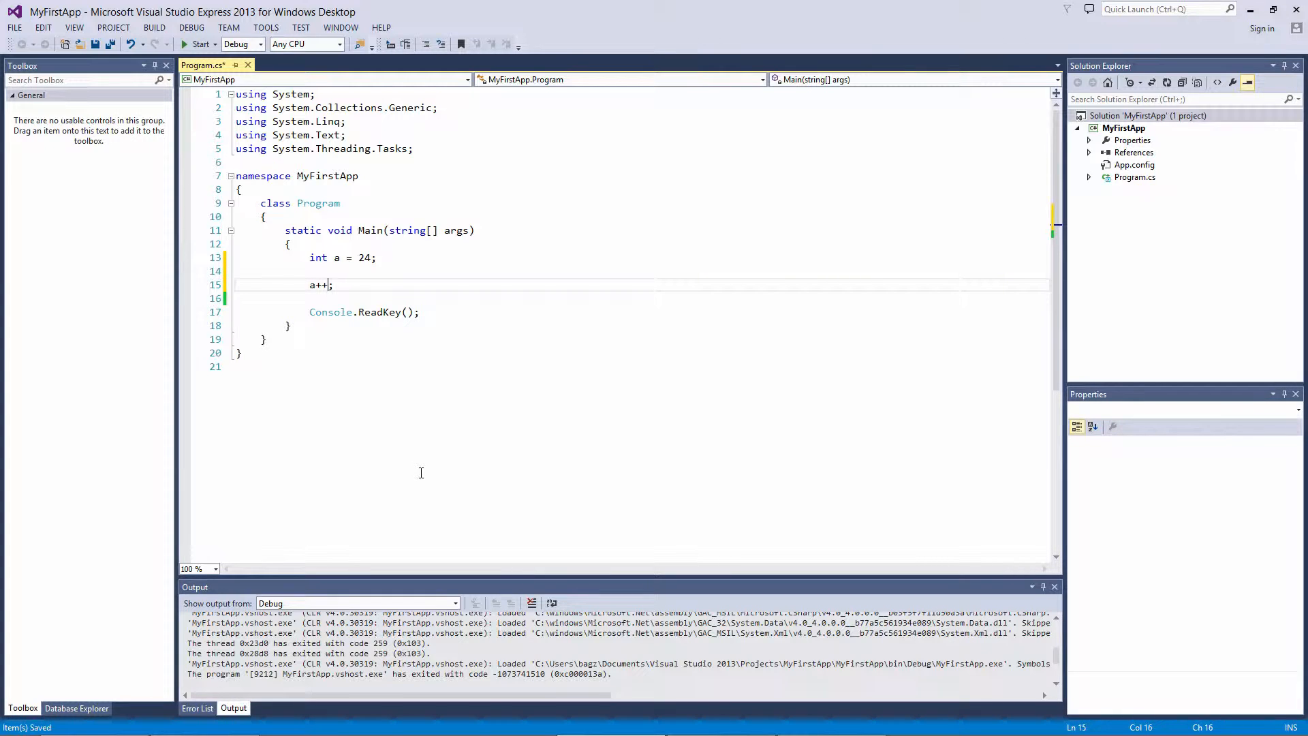
key("BackSpace")
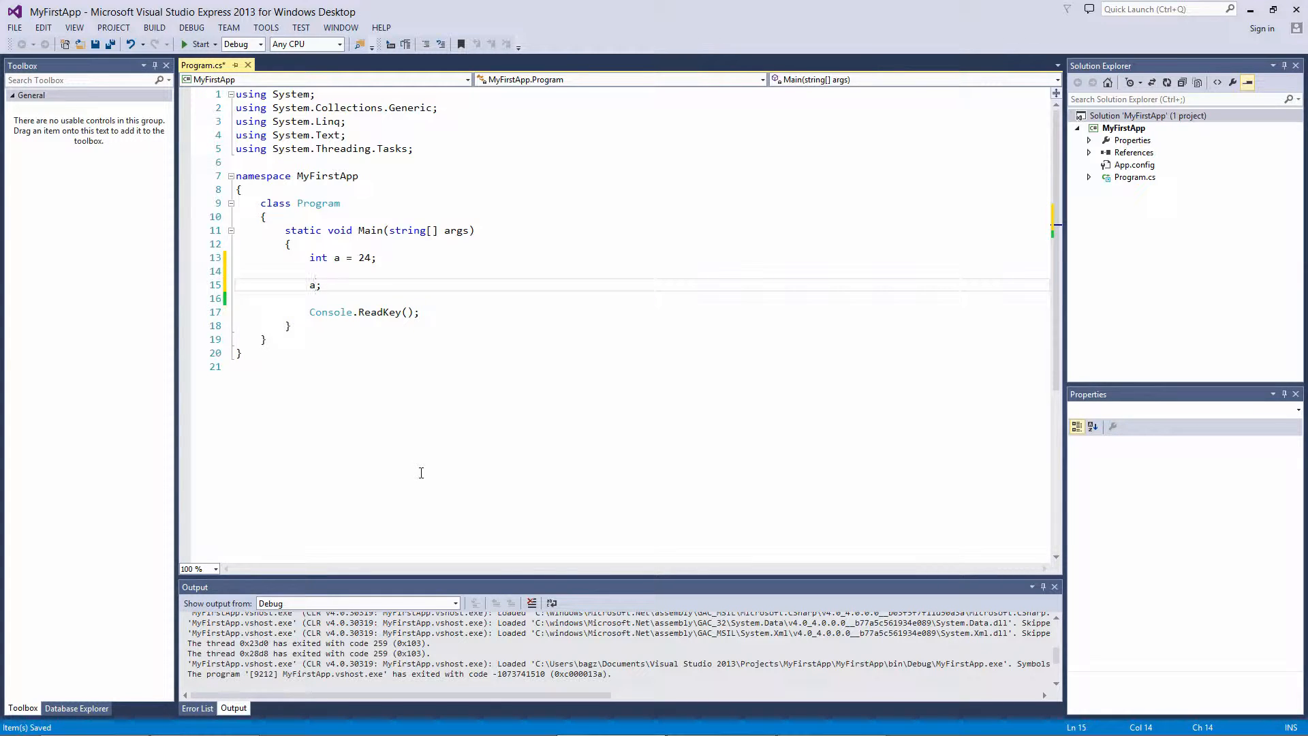
type("--")
left_click(642, 271)
type("int")
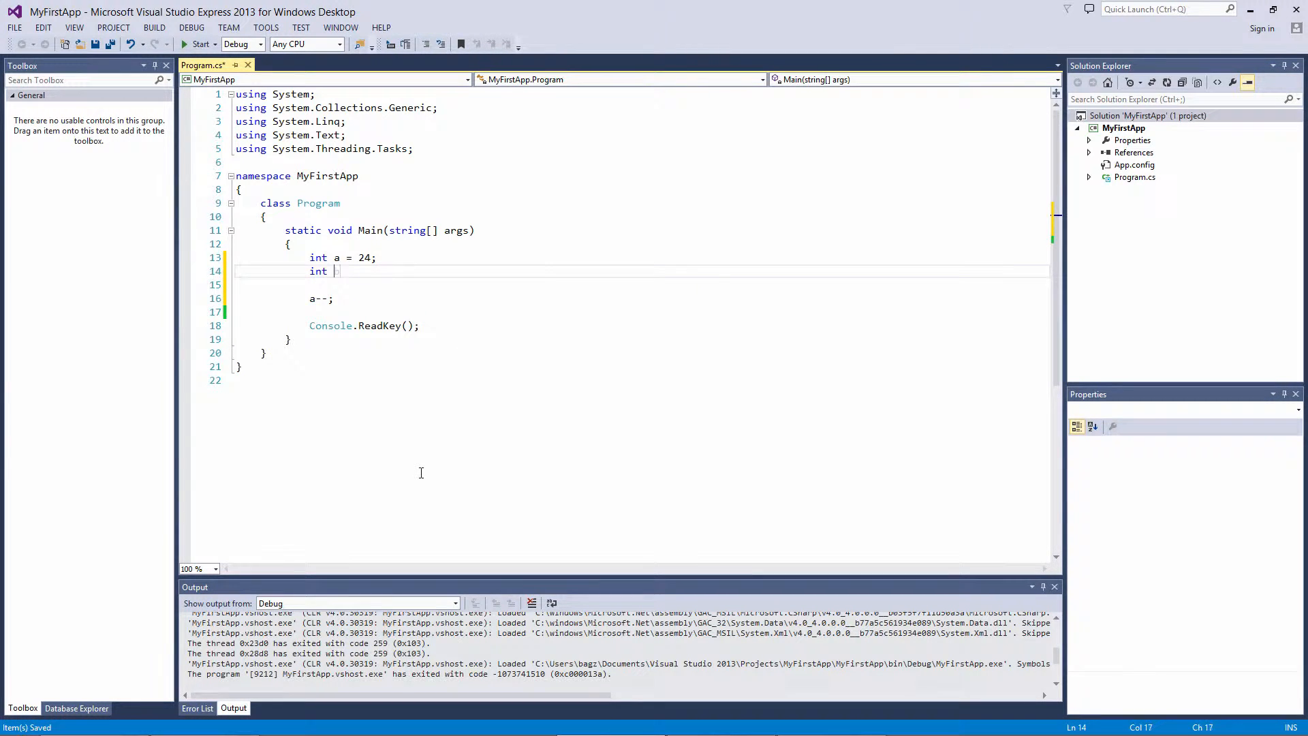
- Declare int b = 24; and add an empty if block testing a == b
type("b = 24;")
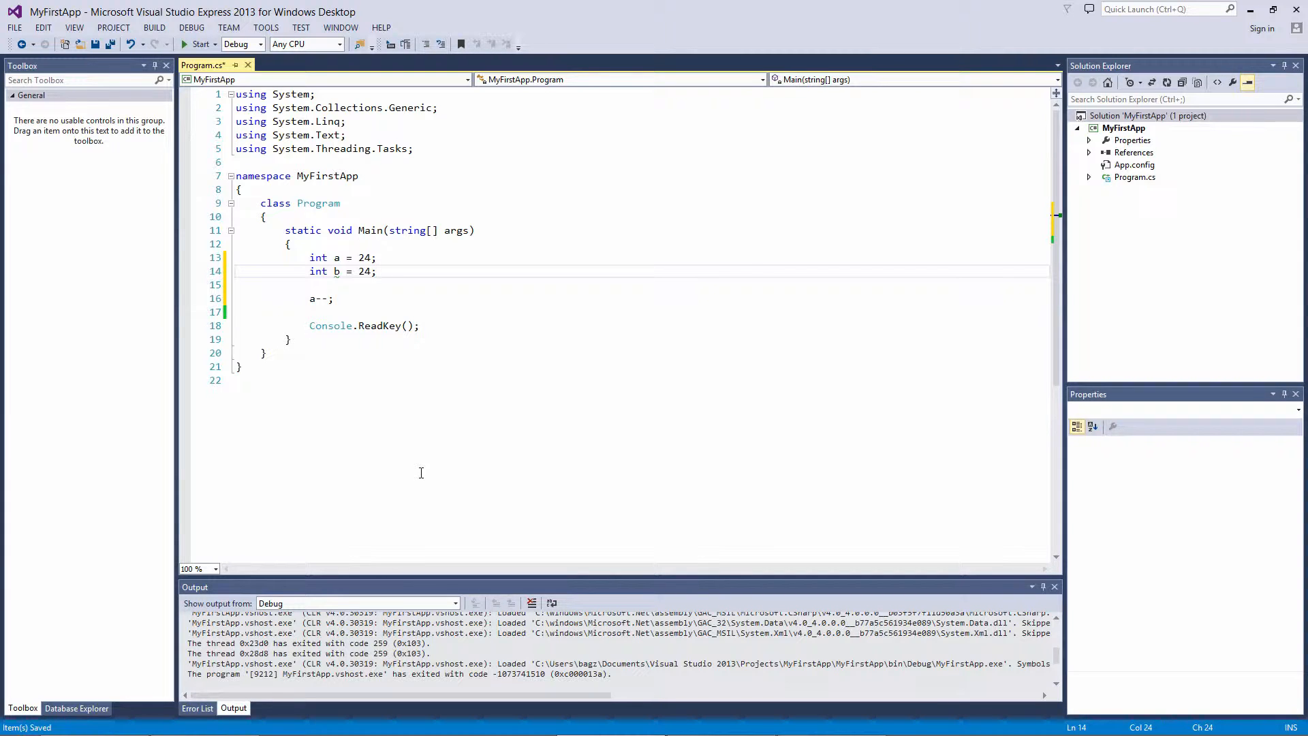
type("i")
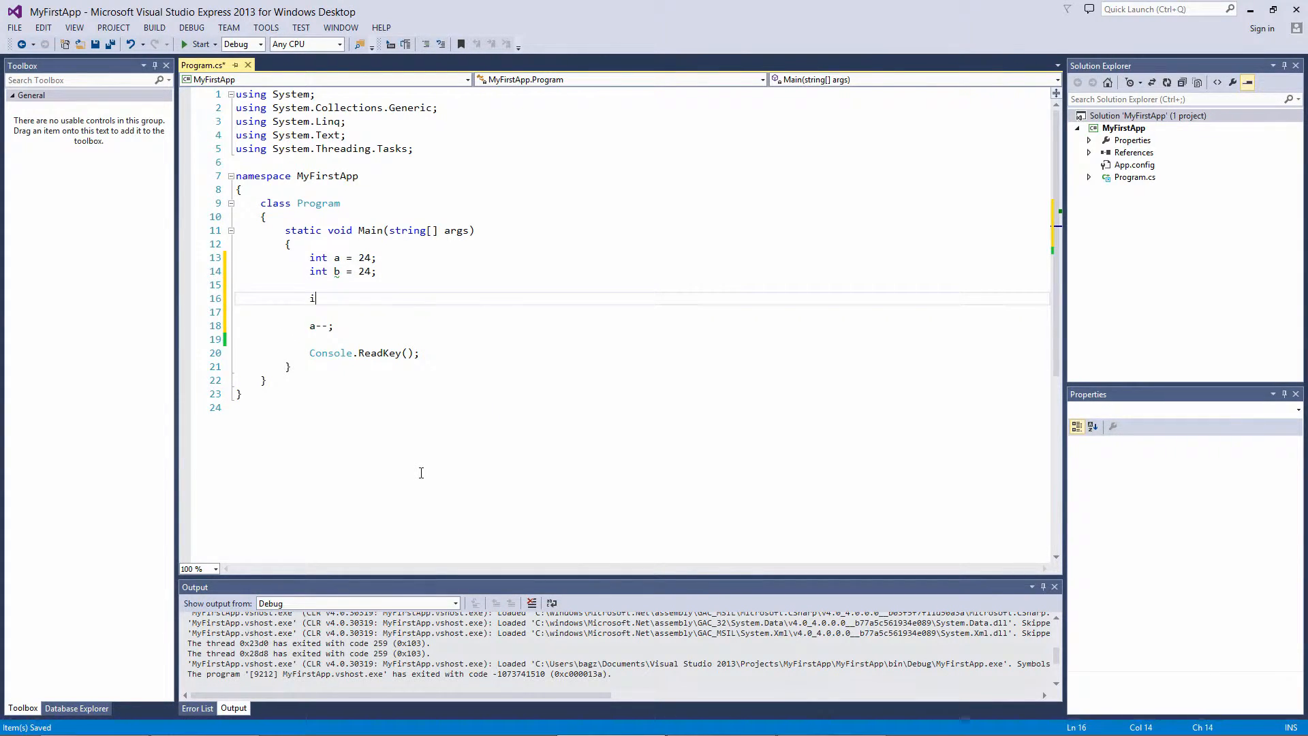
type("f()")
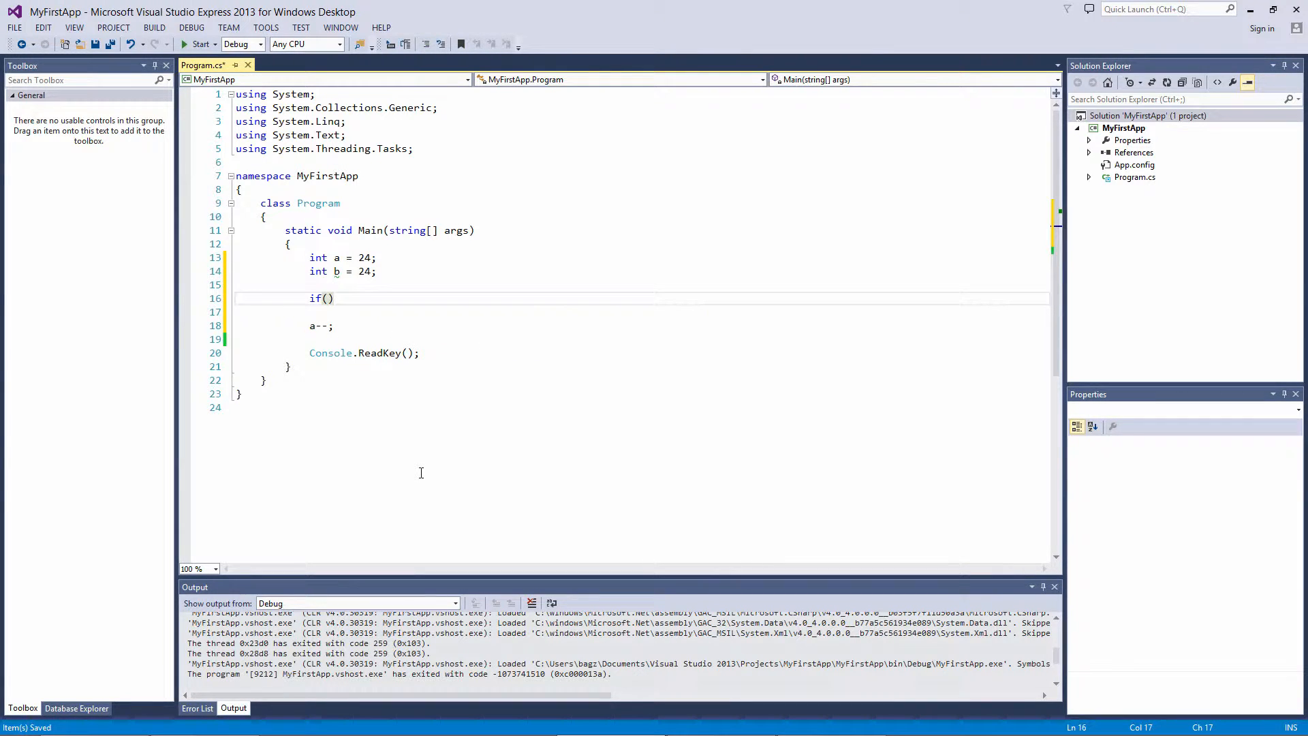
type("{")
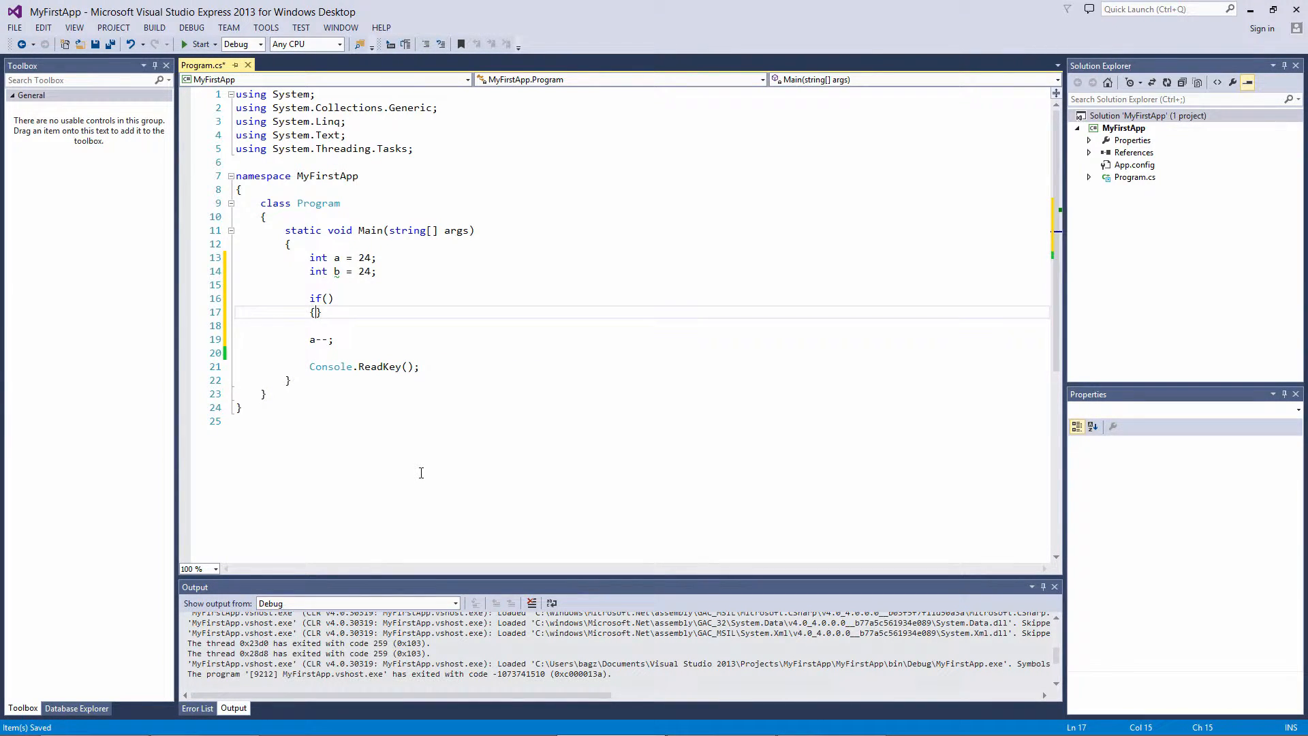
key("enter")
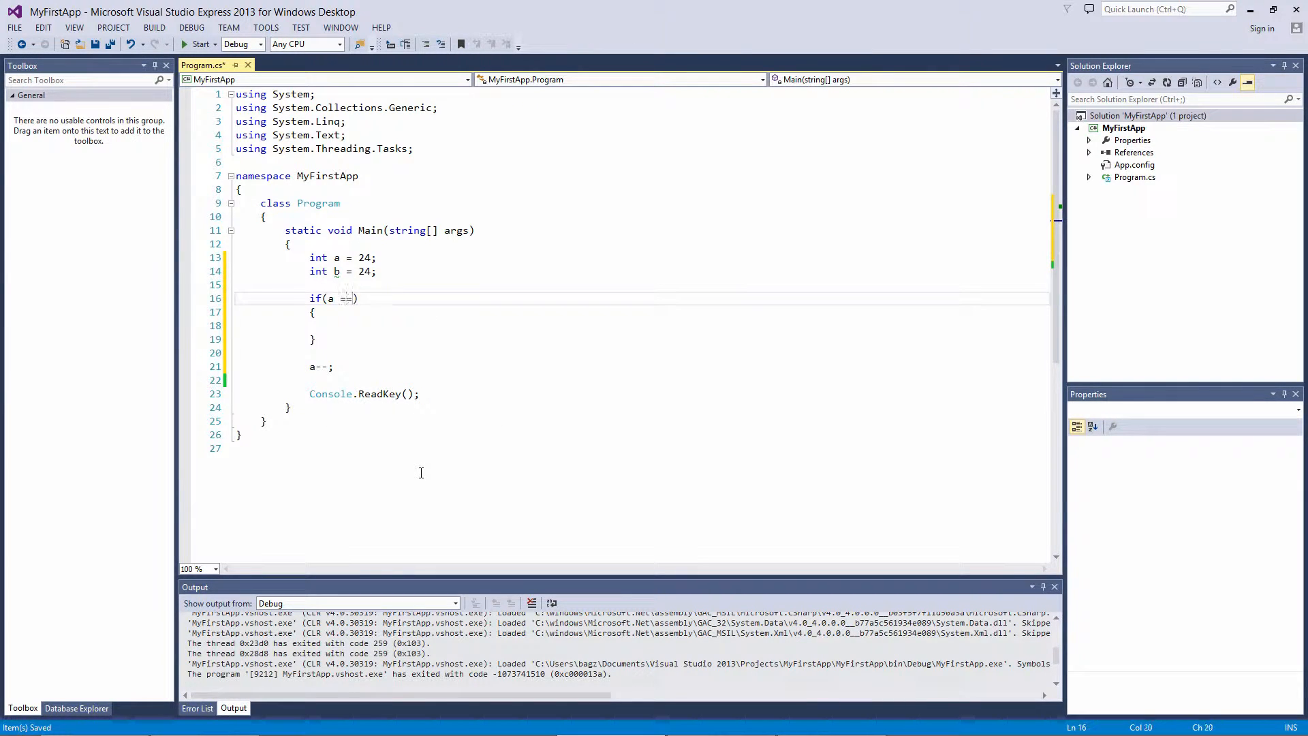
type("b")
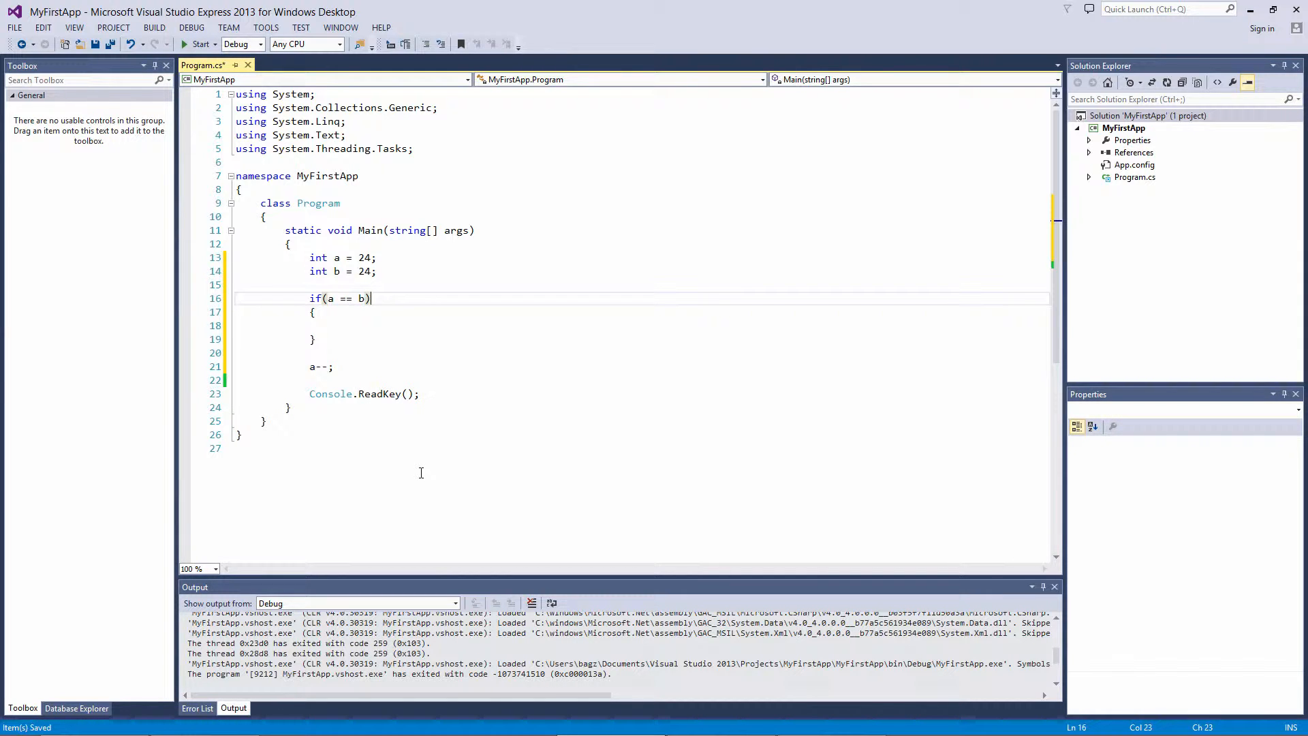
- Try a != b, then set b to 20 and make the condition a < b
key("Backspace")
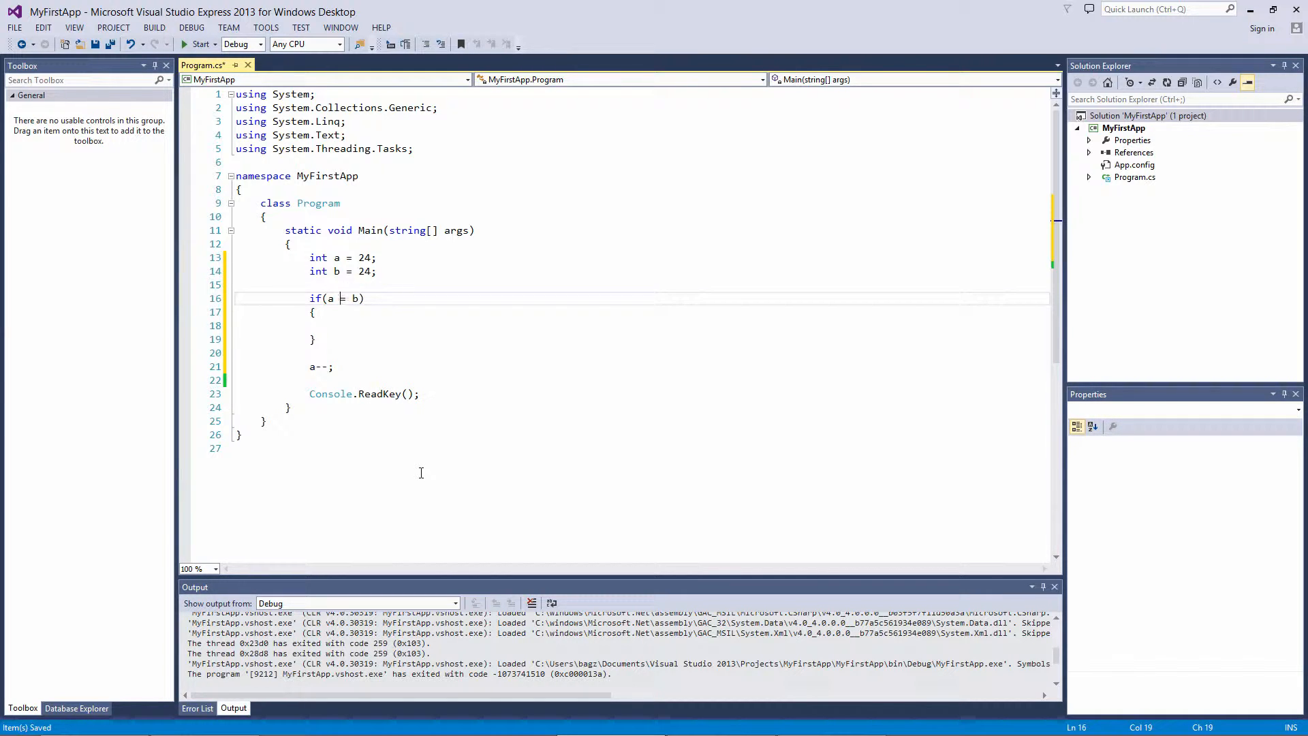
type("!")
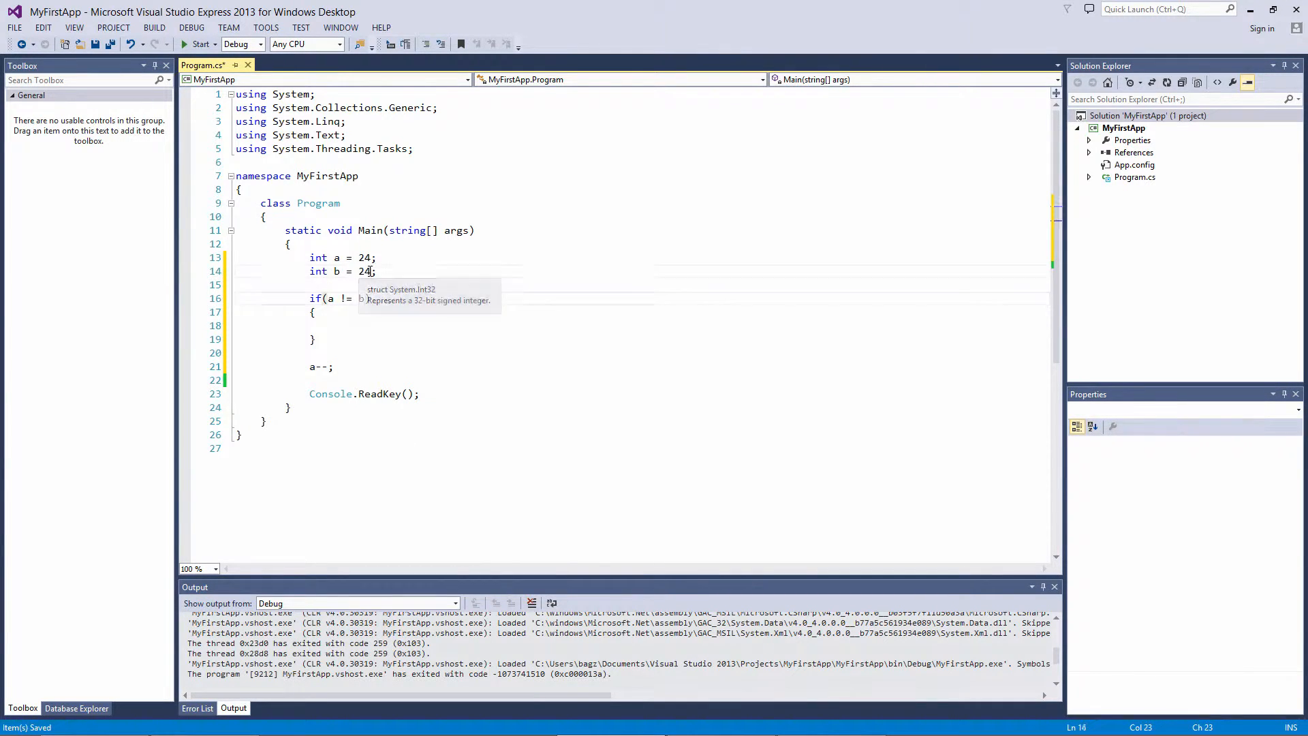
type("20")
left_click(644, 298)
type("<")
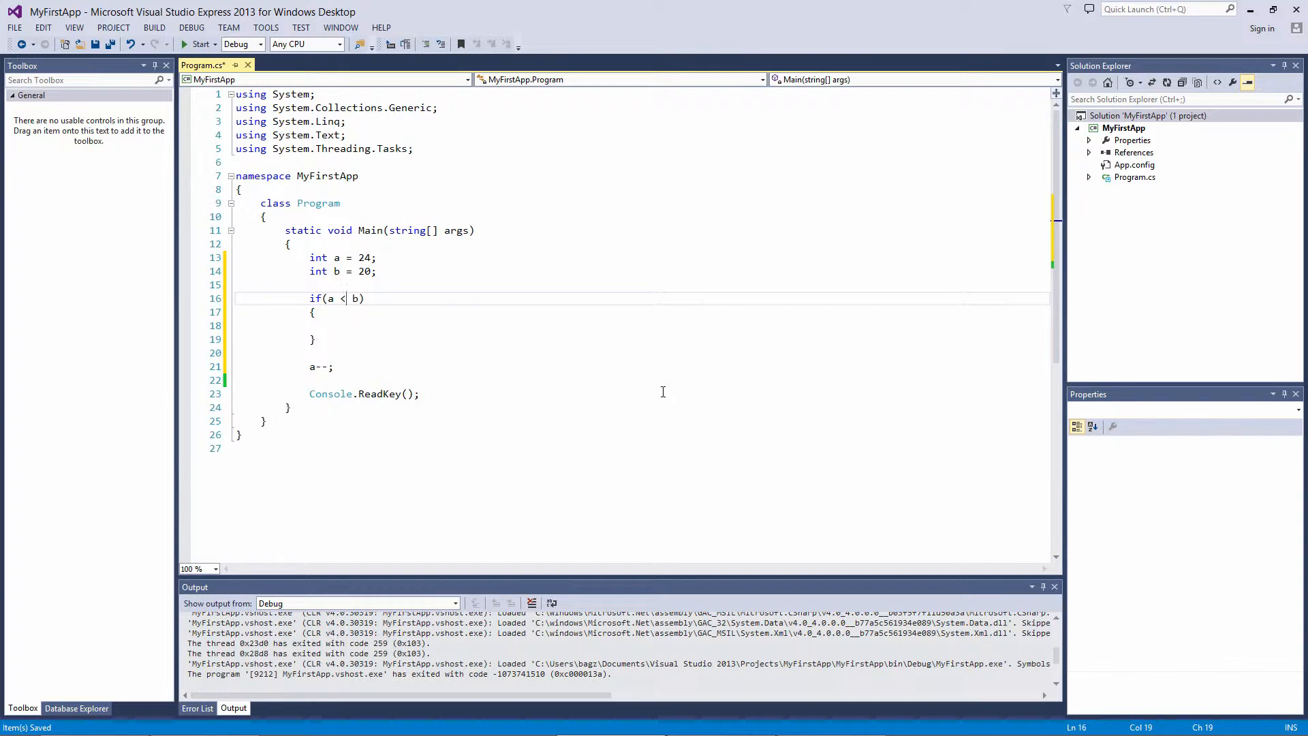
- Cycle the if comparison through >, < and <=, ending with a >= b
type(">")
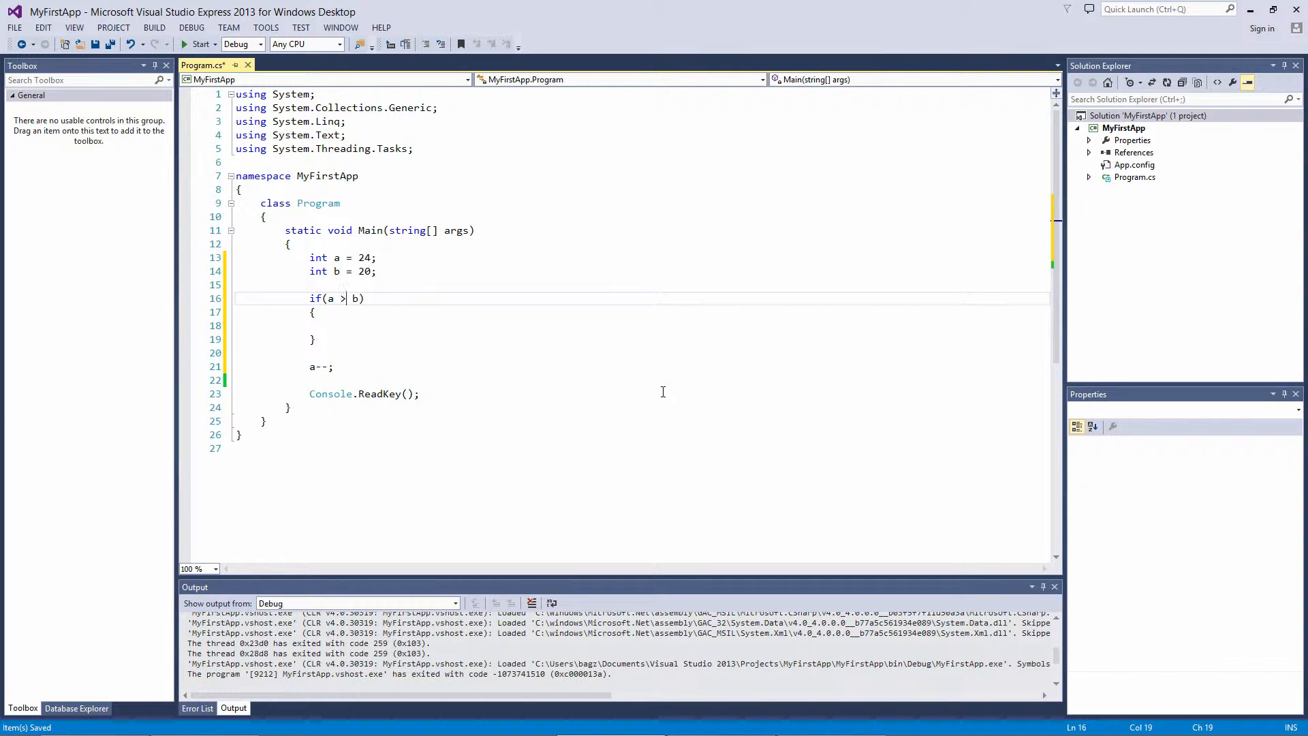
type("<")
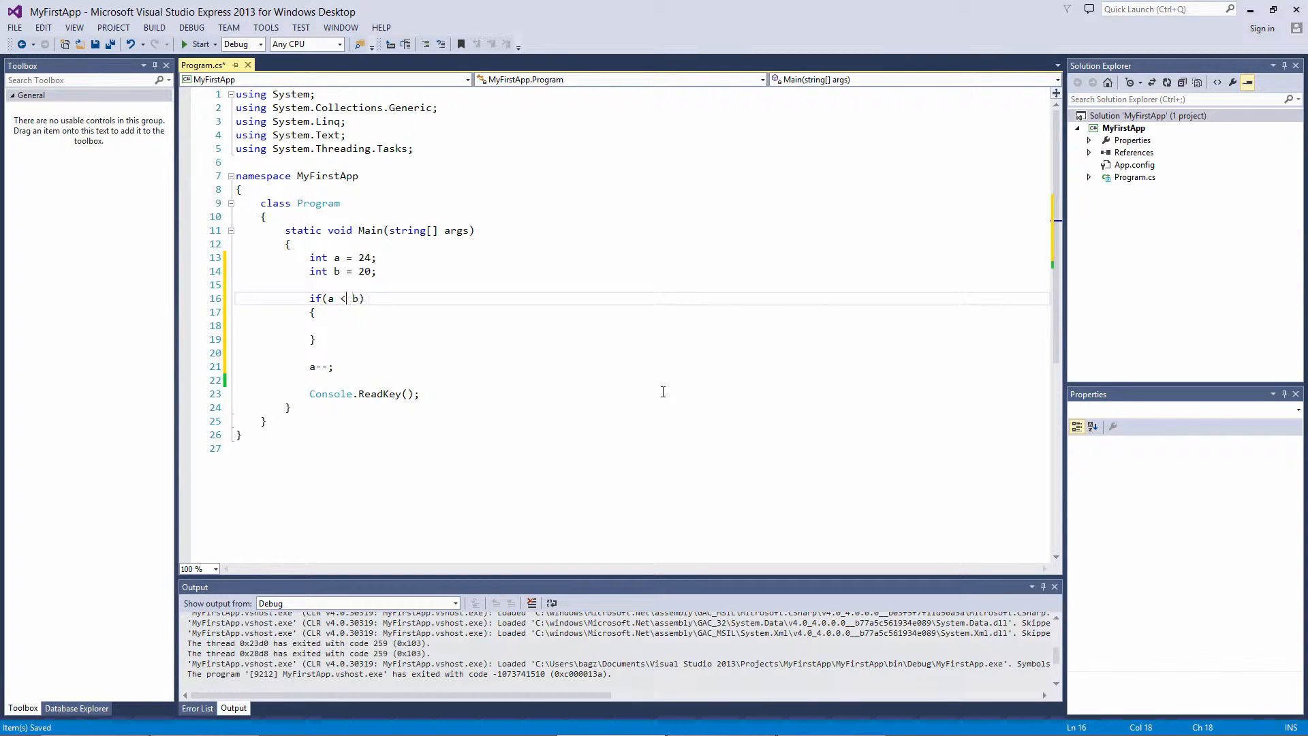
type("=")
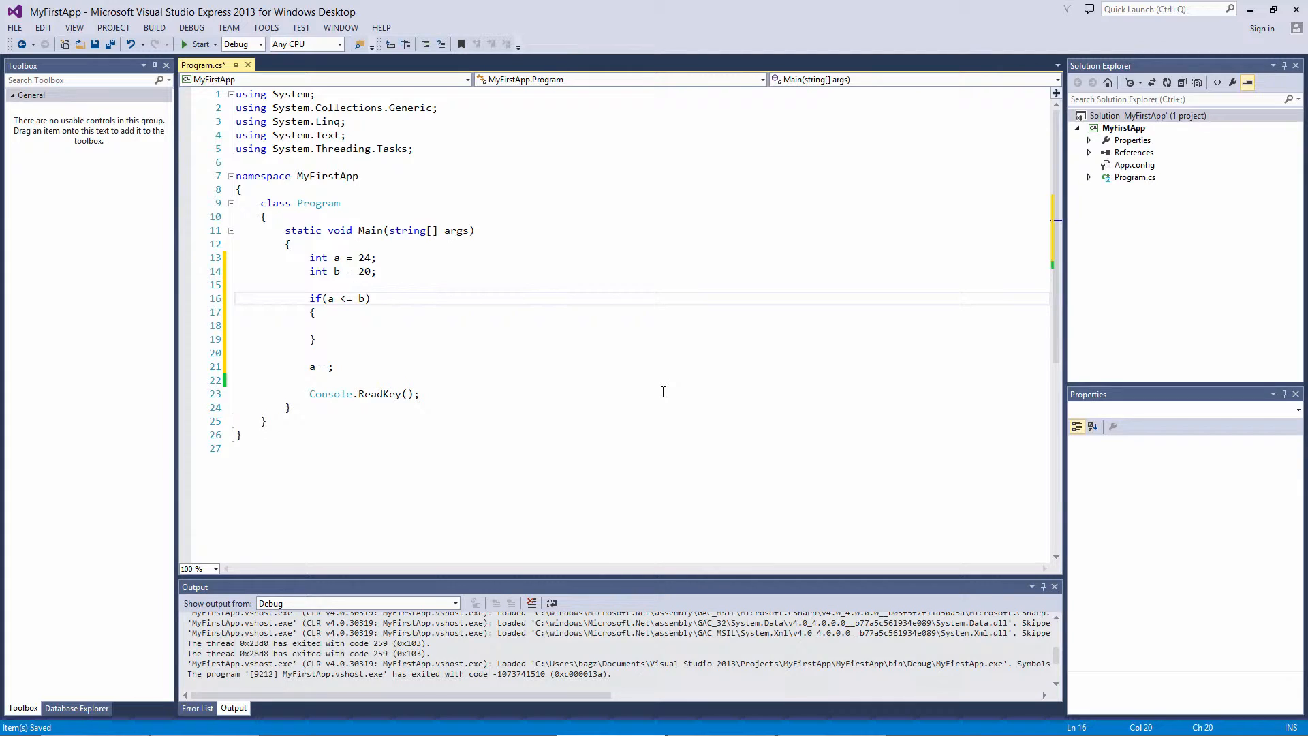
type(">=")
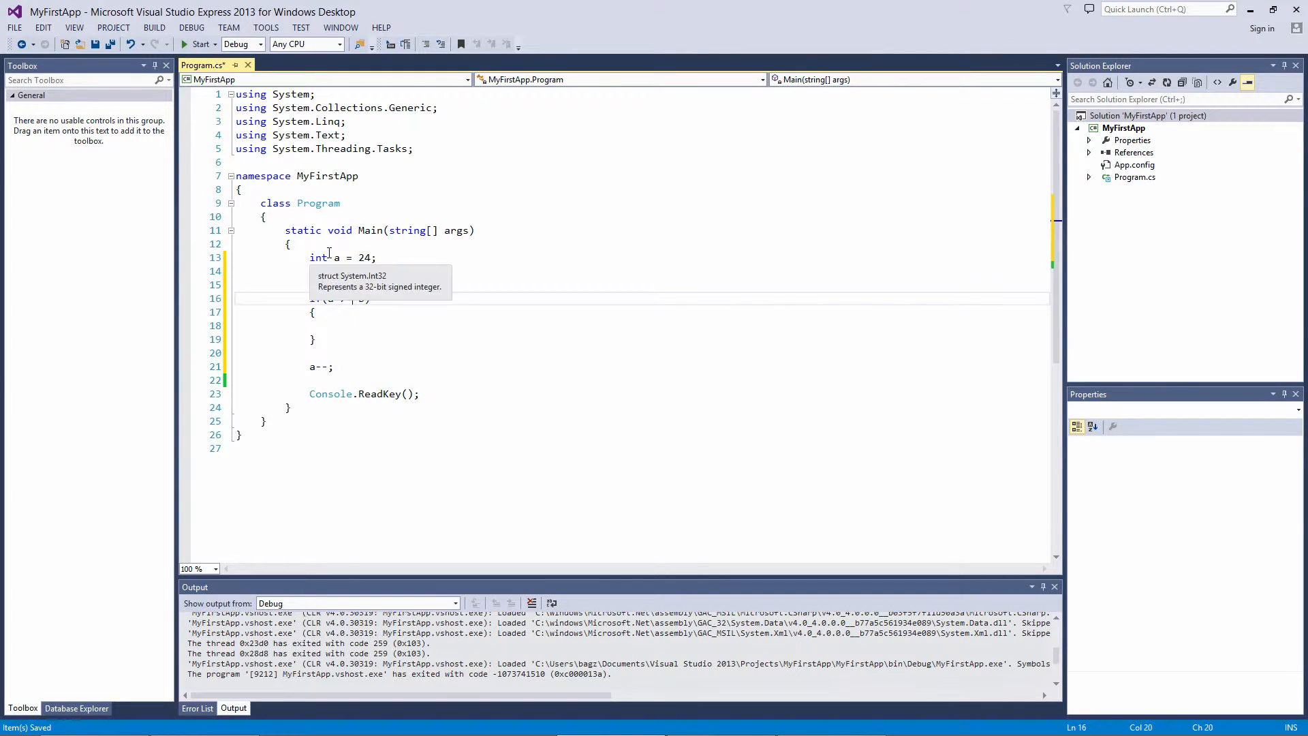
- Redeclare a and b as bools, bool a = true and bool b = false
type("bool")
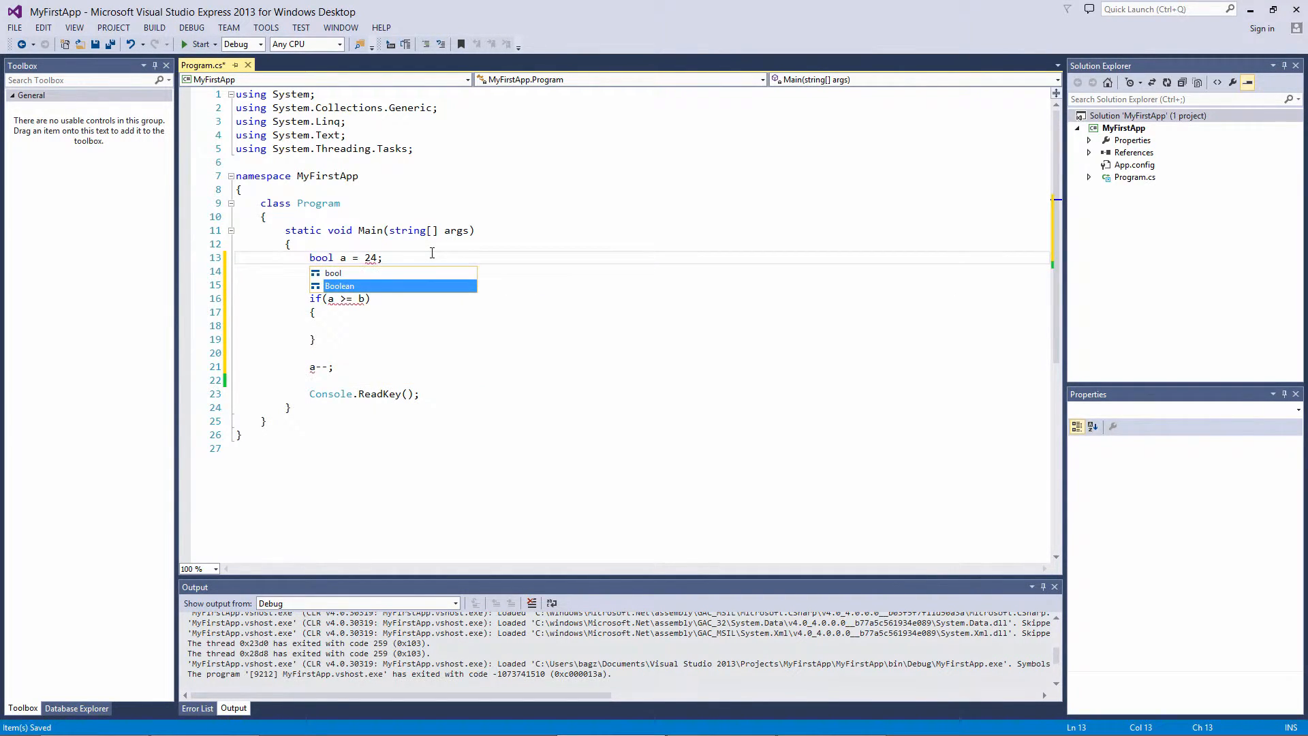
type("int b = 20;")
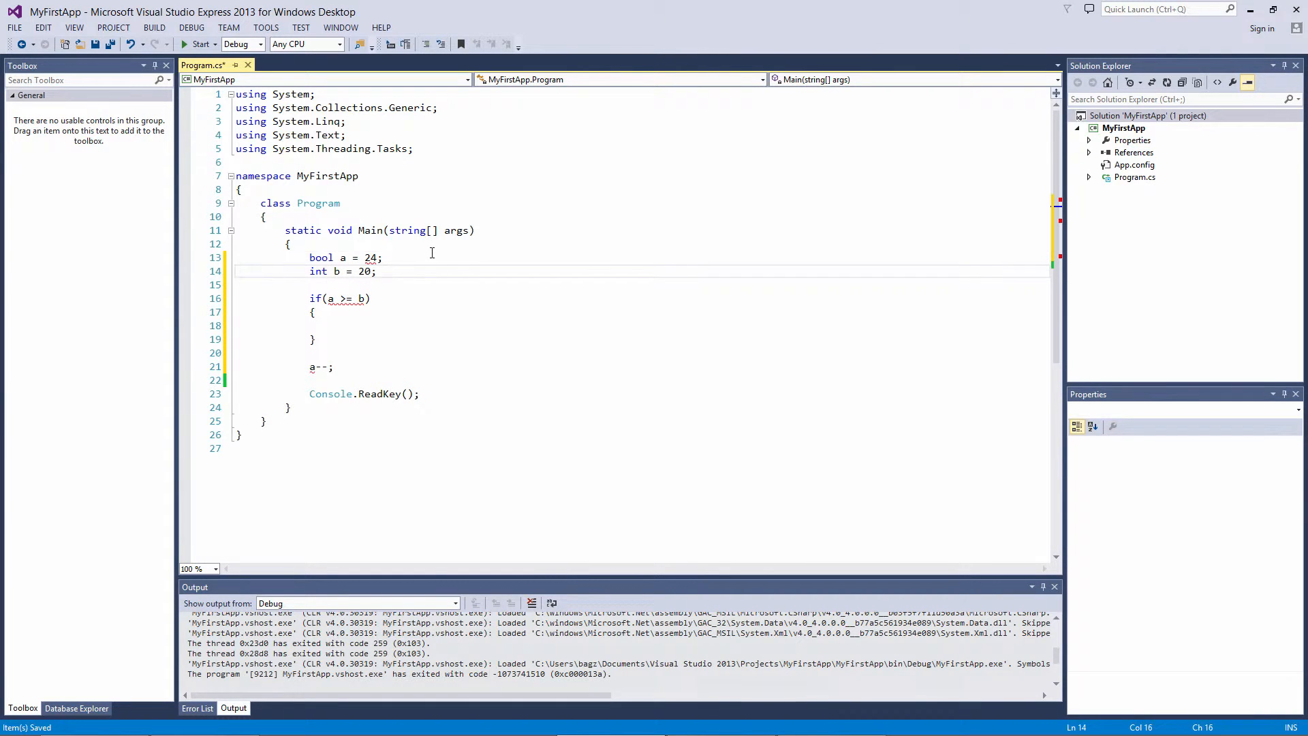
type("bool")
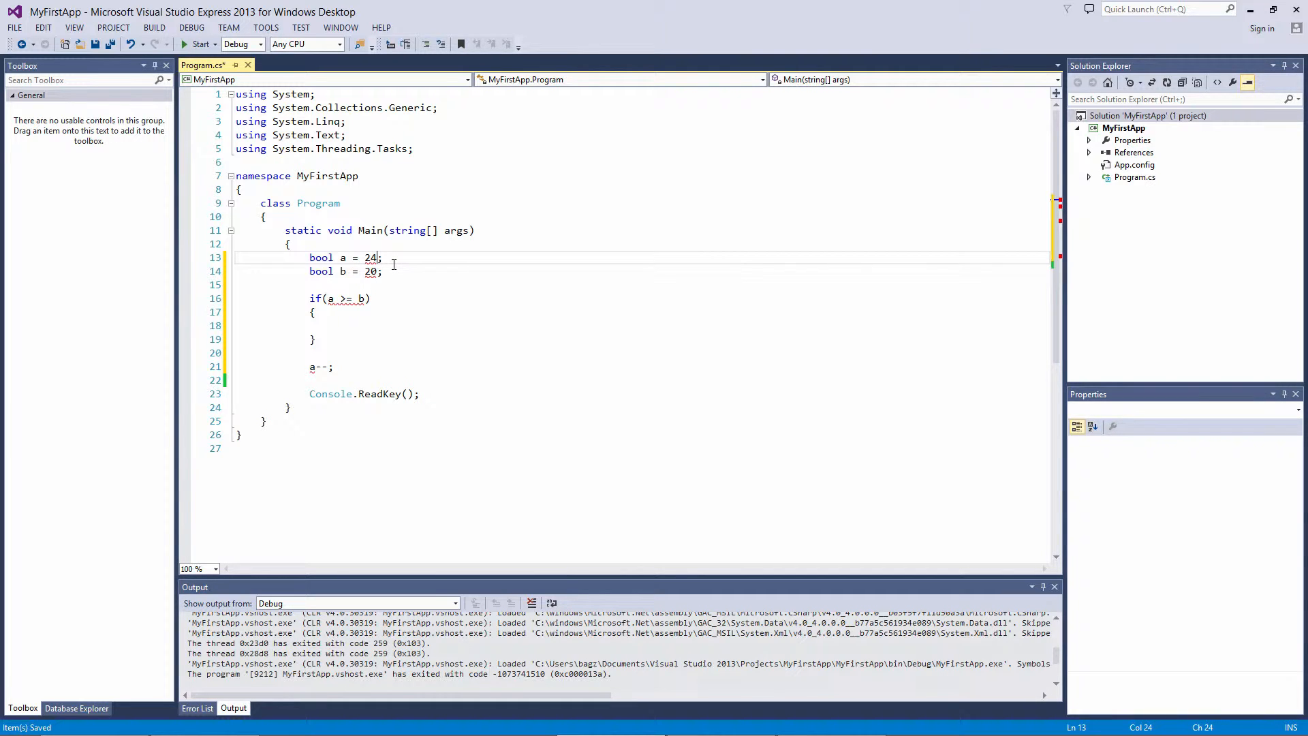
key("Backspace")
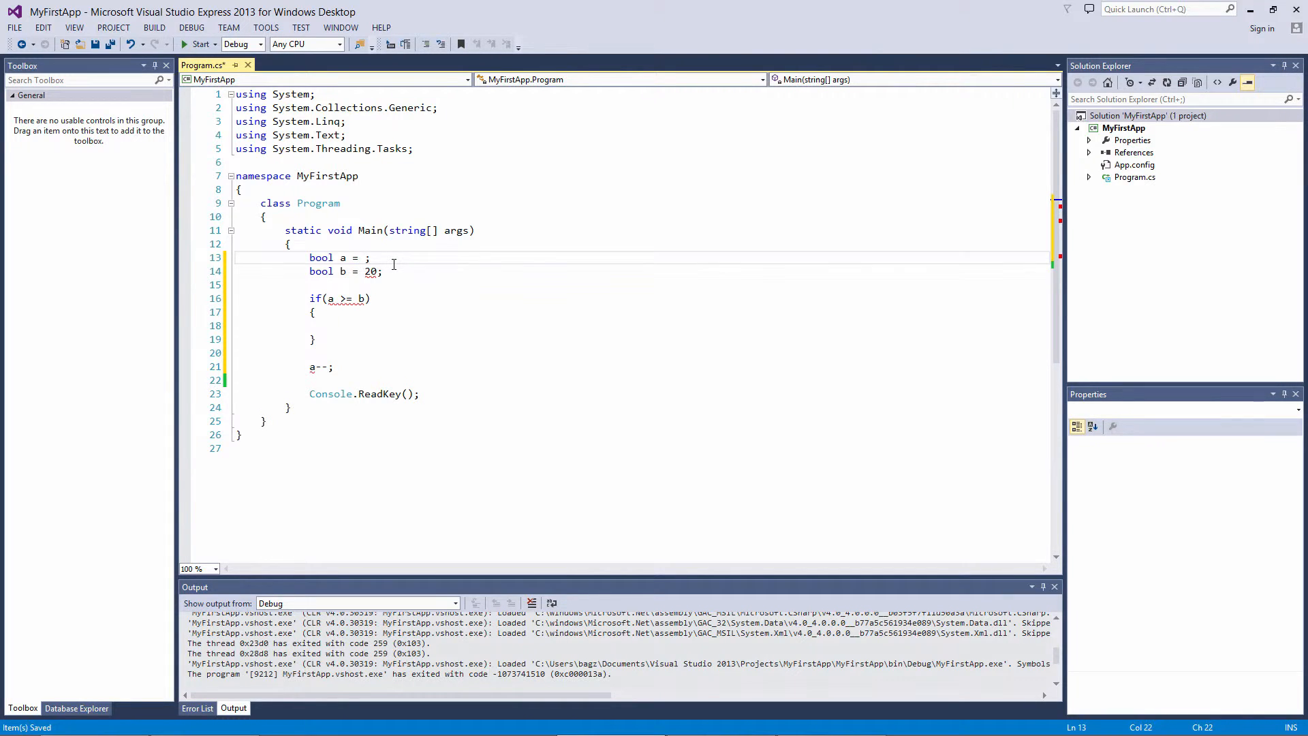
type("true")
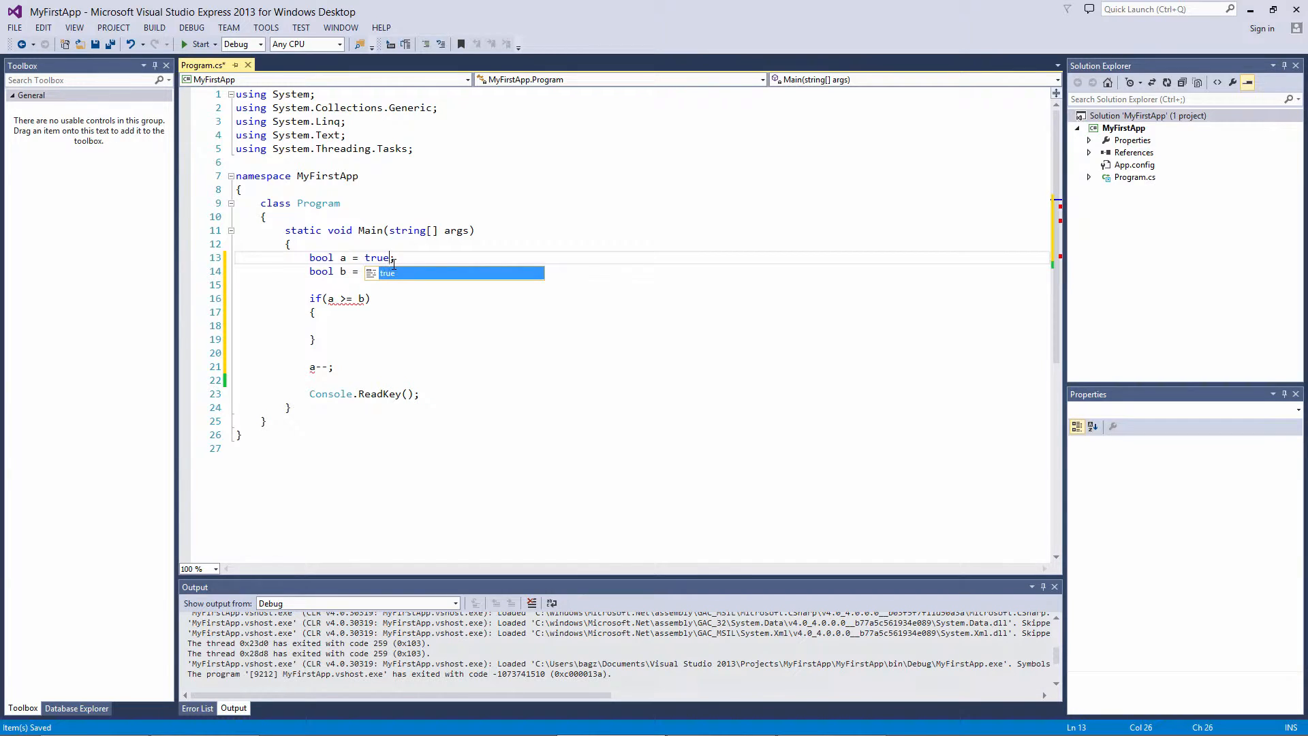
type("2;")
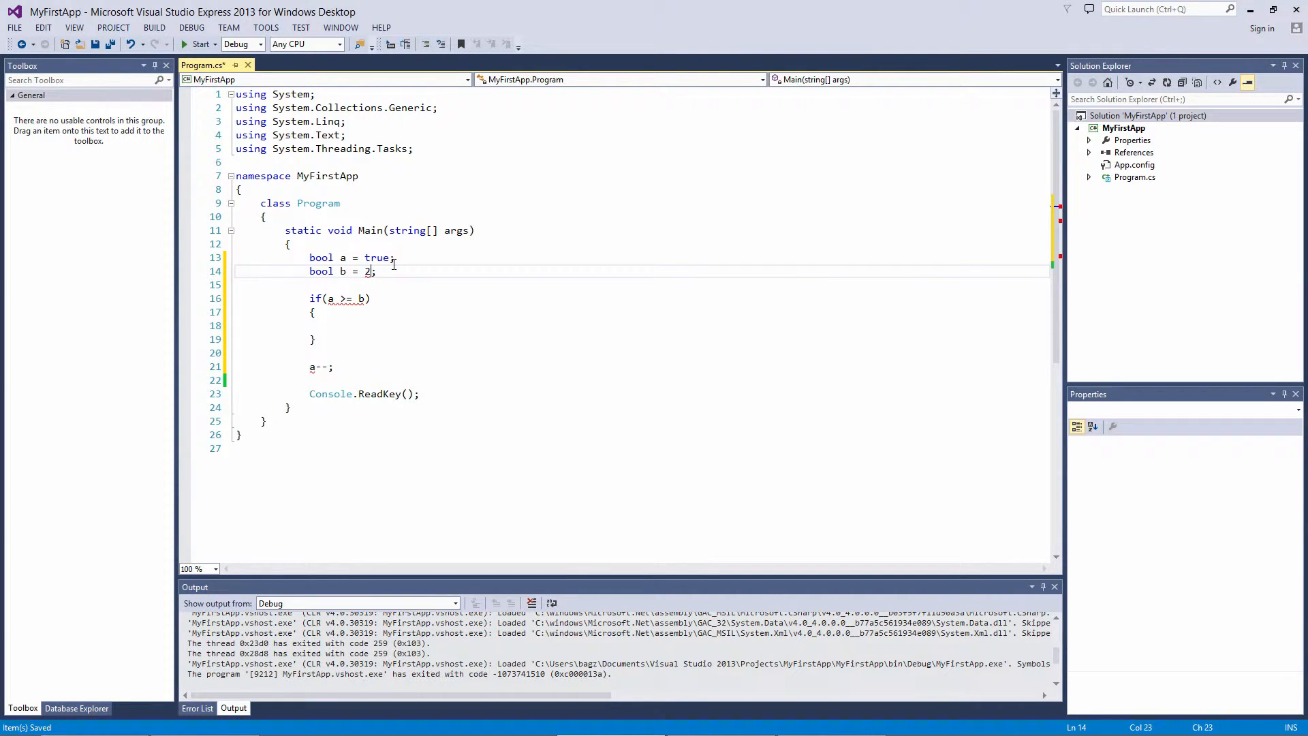
type("false")
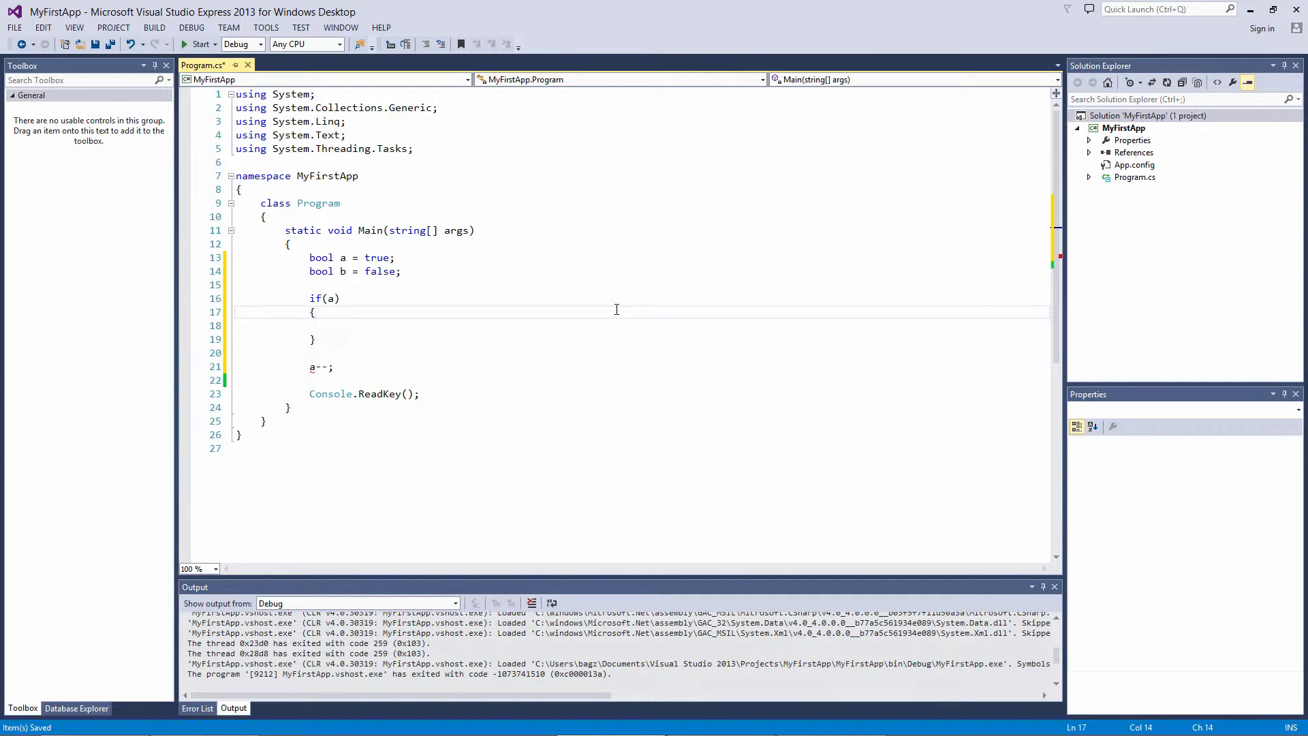
left_click(338, 298)
type(" & b")
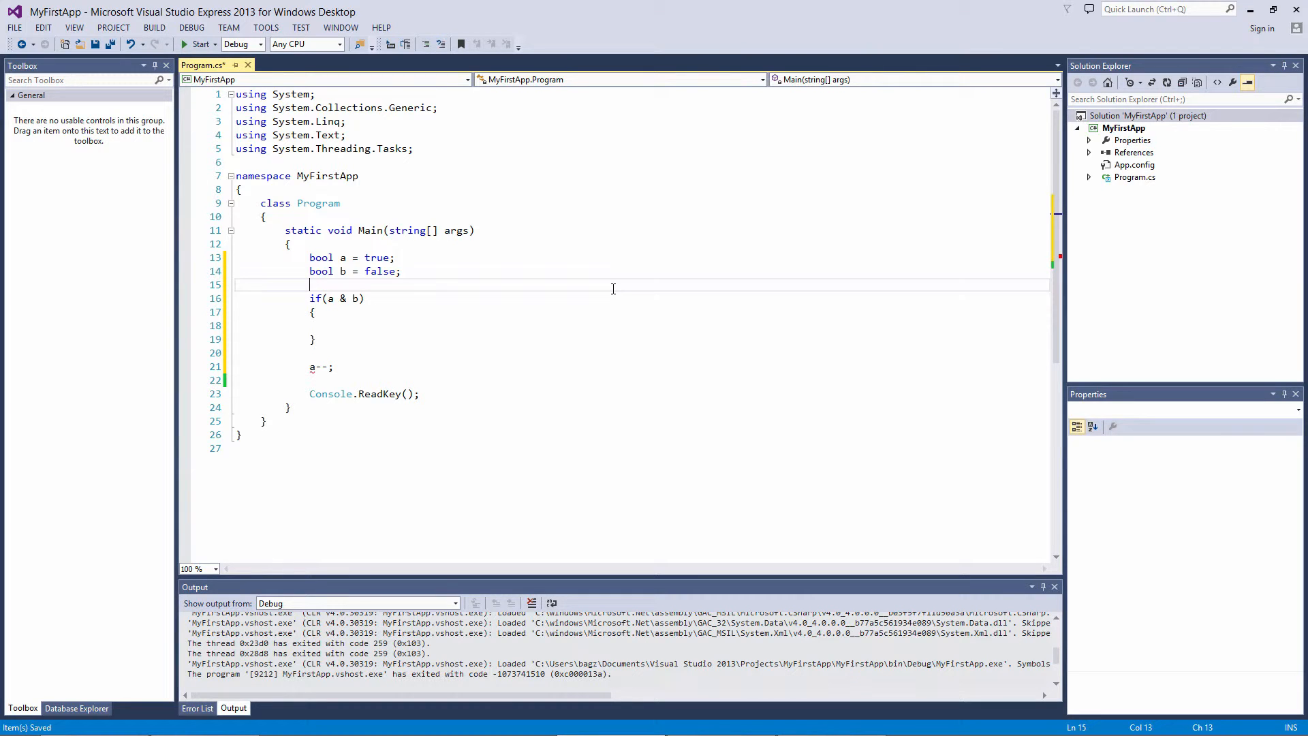
- Place the cursor in the if condition to rewrite a & b as 2 + 2 =
left_click(328, 298)
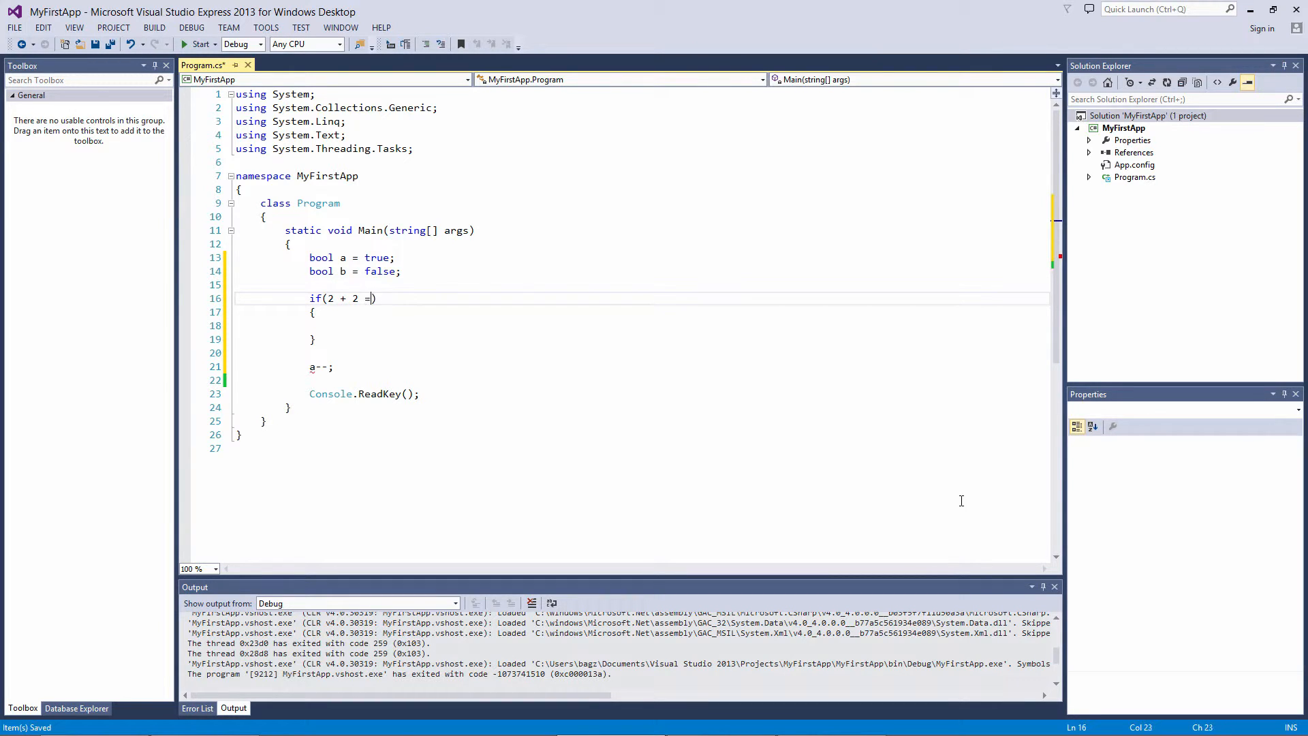
- Complete the condition as 2 + 2 == 4 & 4 + 4 == 8, then change it to || with 4
type("= 4 & 4")
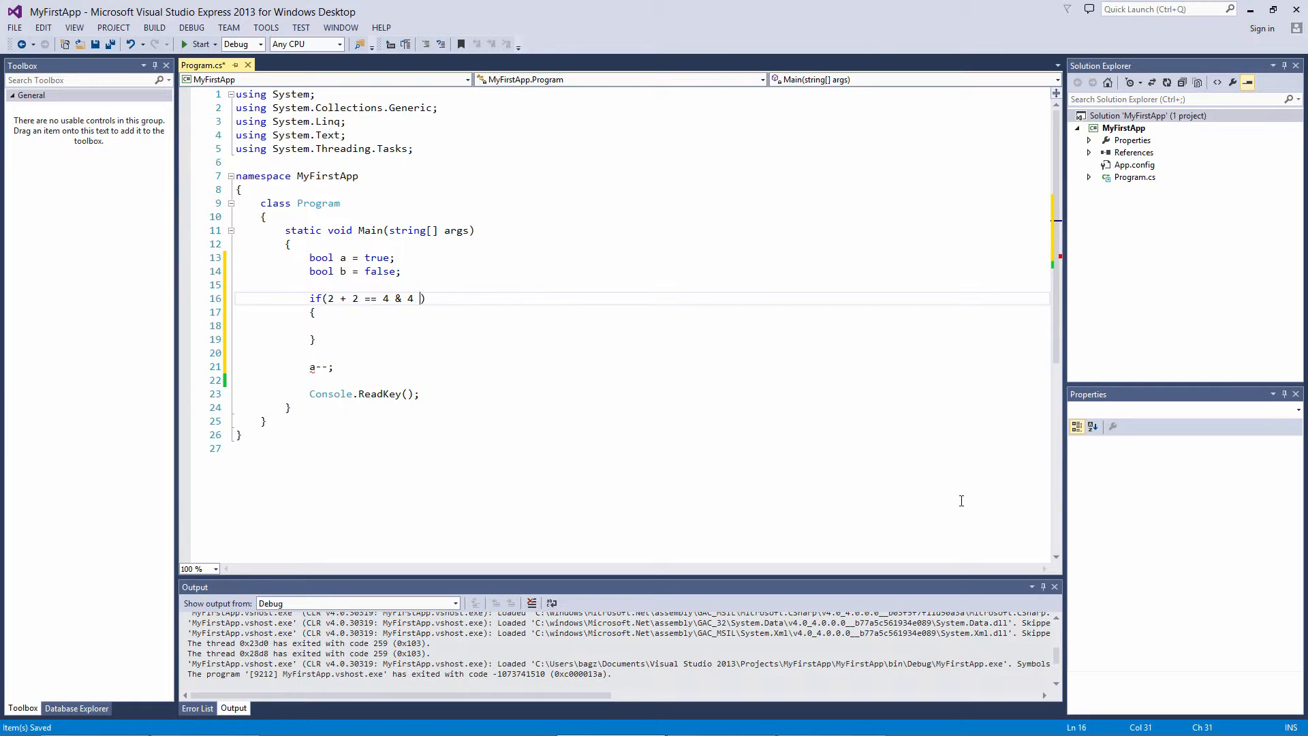
type("+ 4 ==")
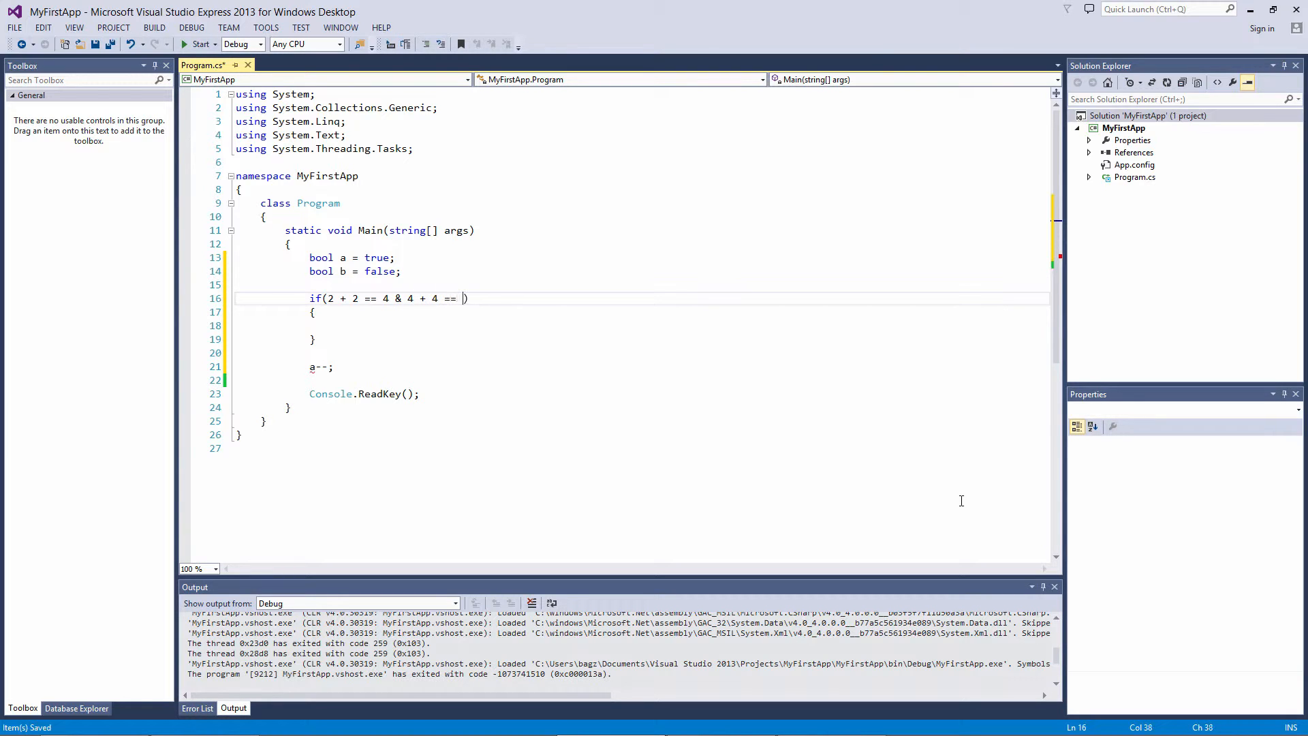
type("8")
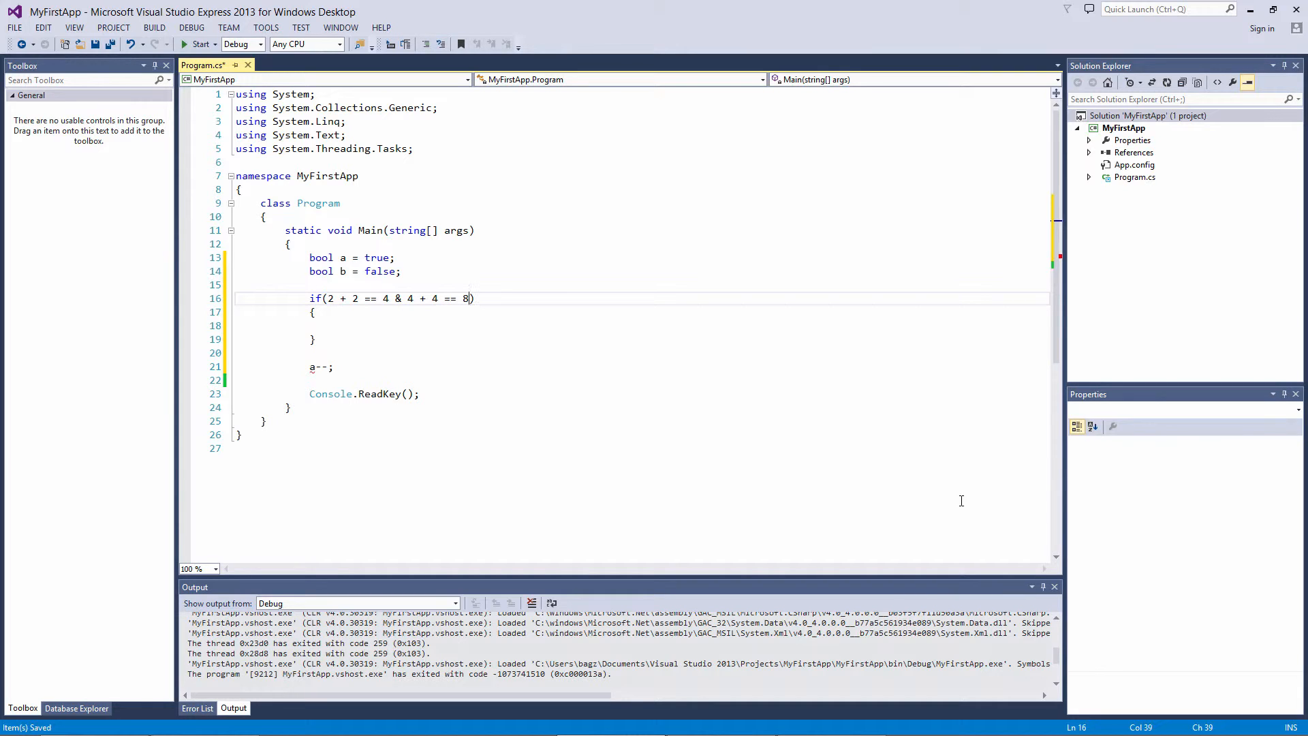
type("4")
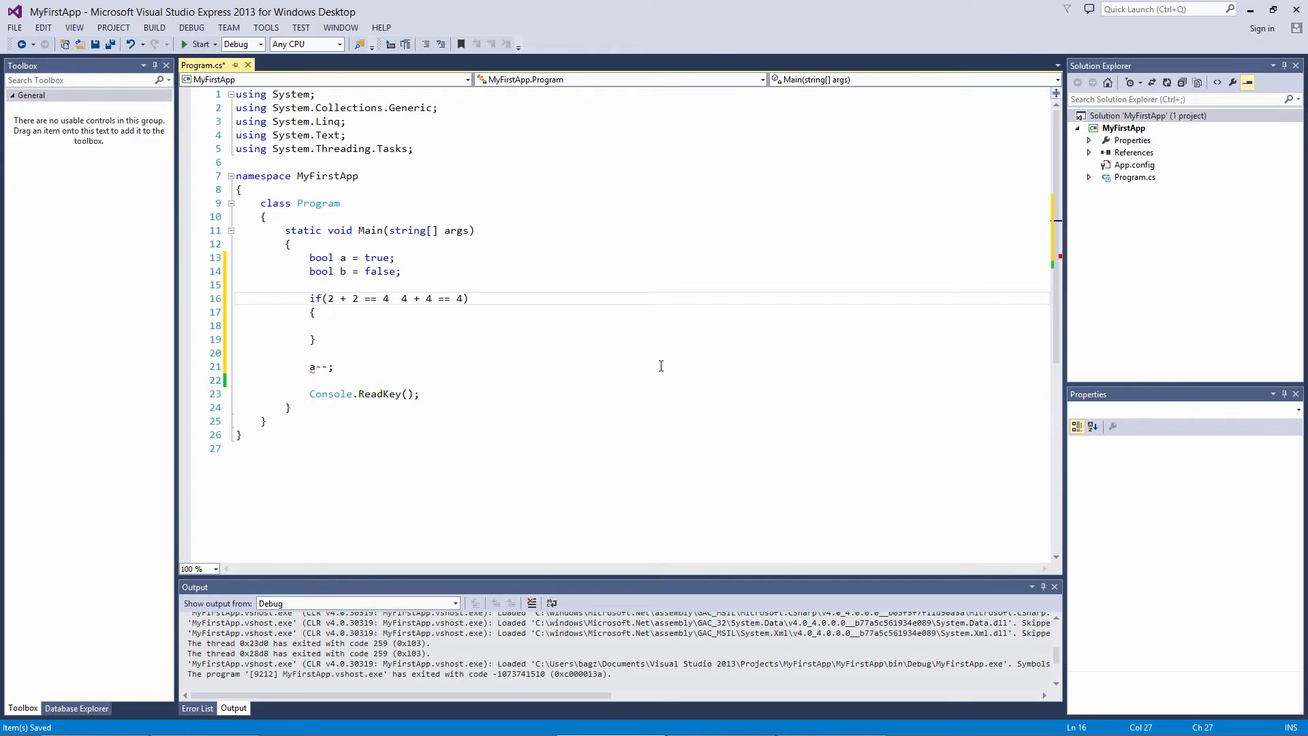
type("||")
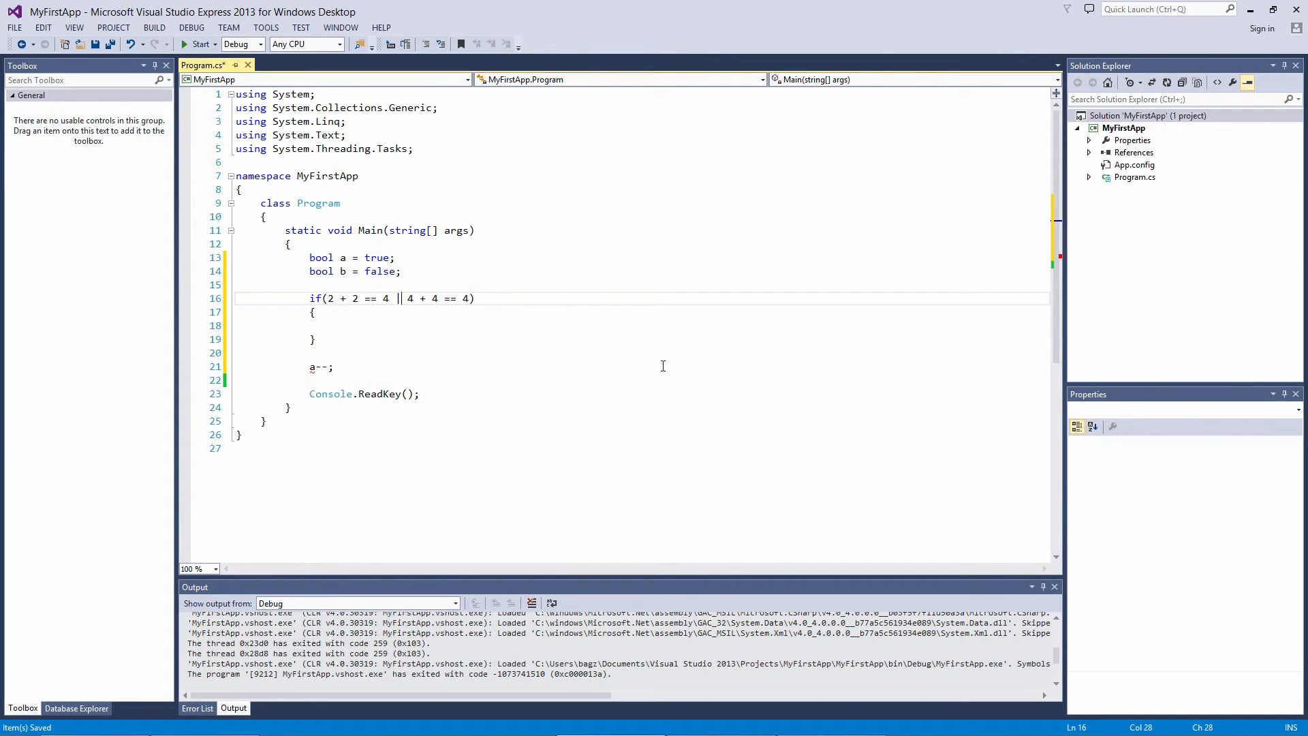